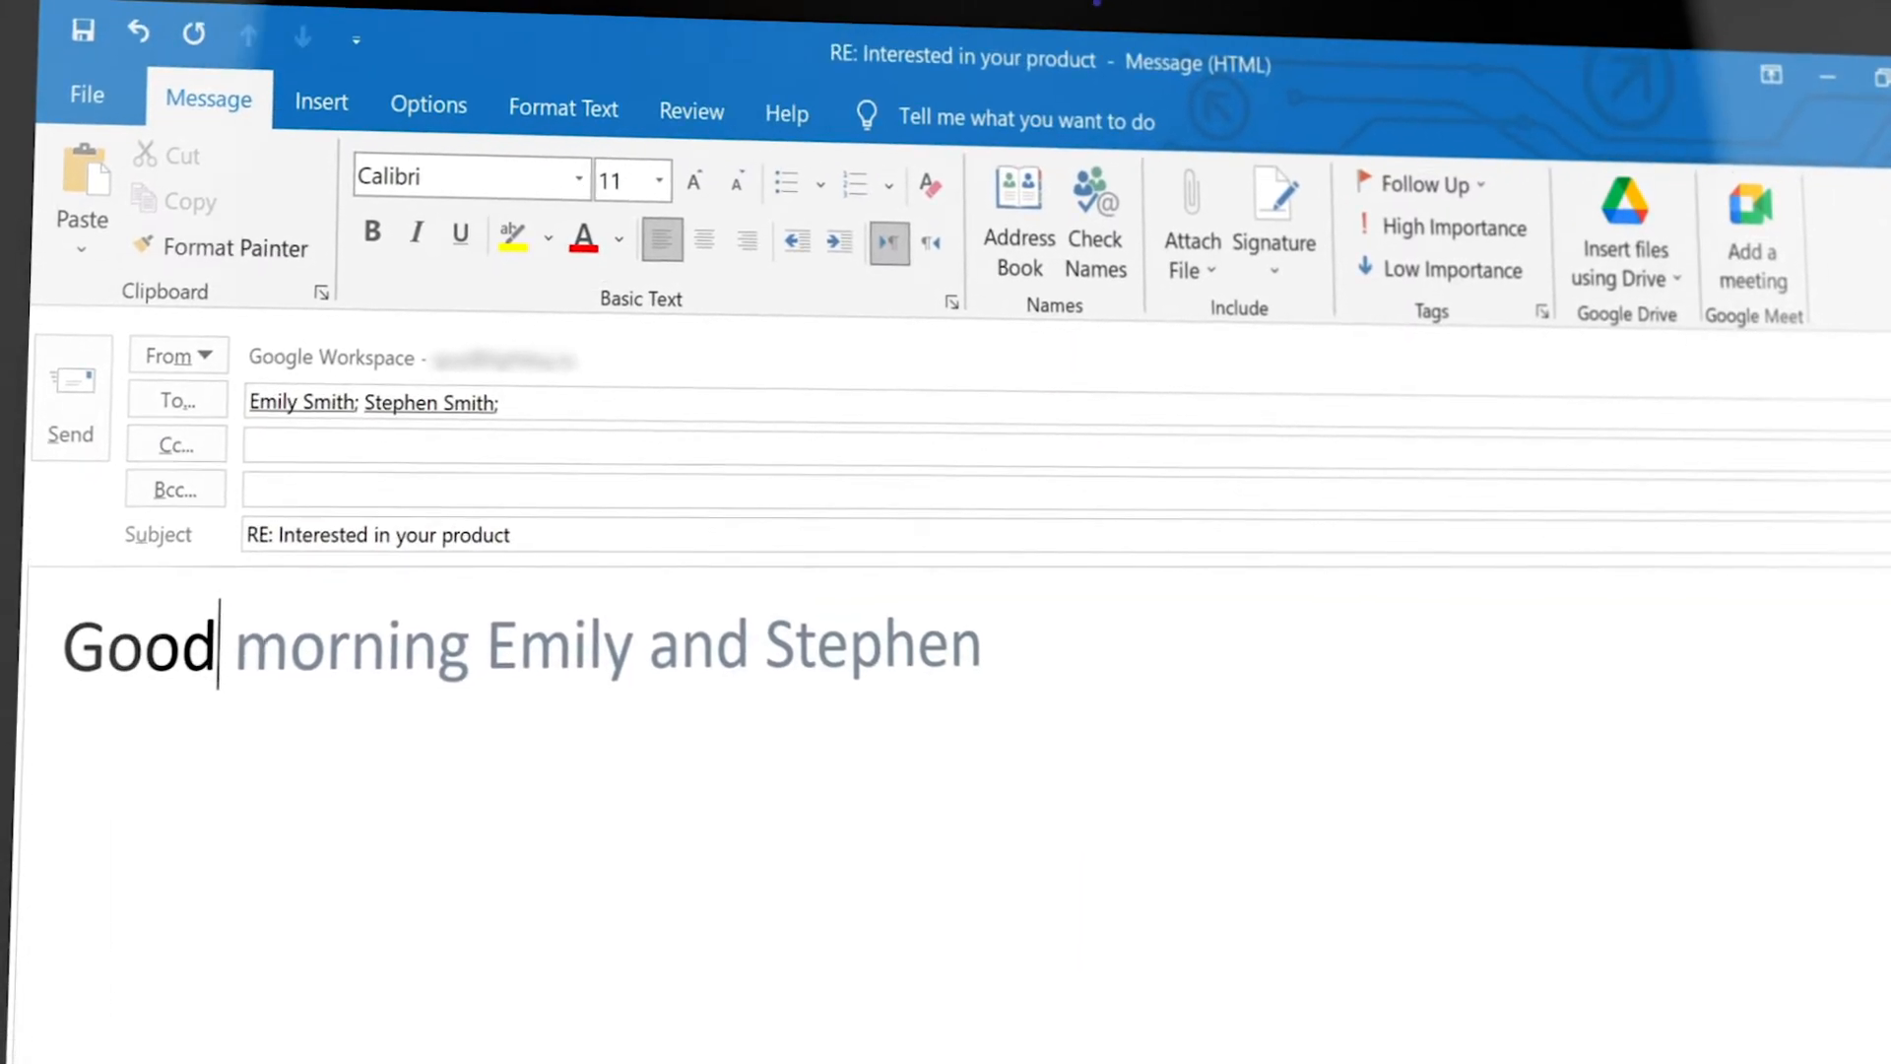
Complete the greeting with 'reaching out and for your interest in our product!' via Lightkey's prediction
type(",")
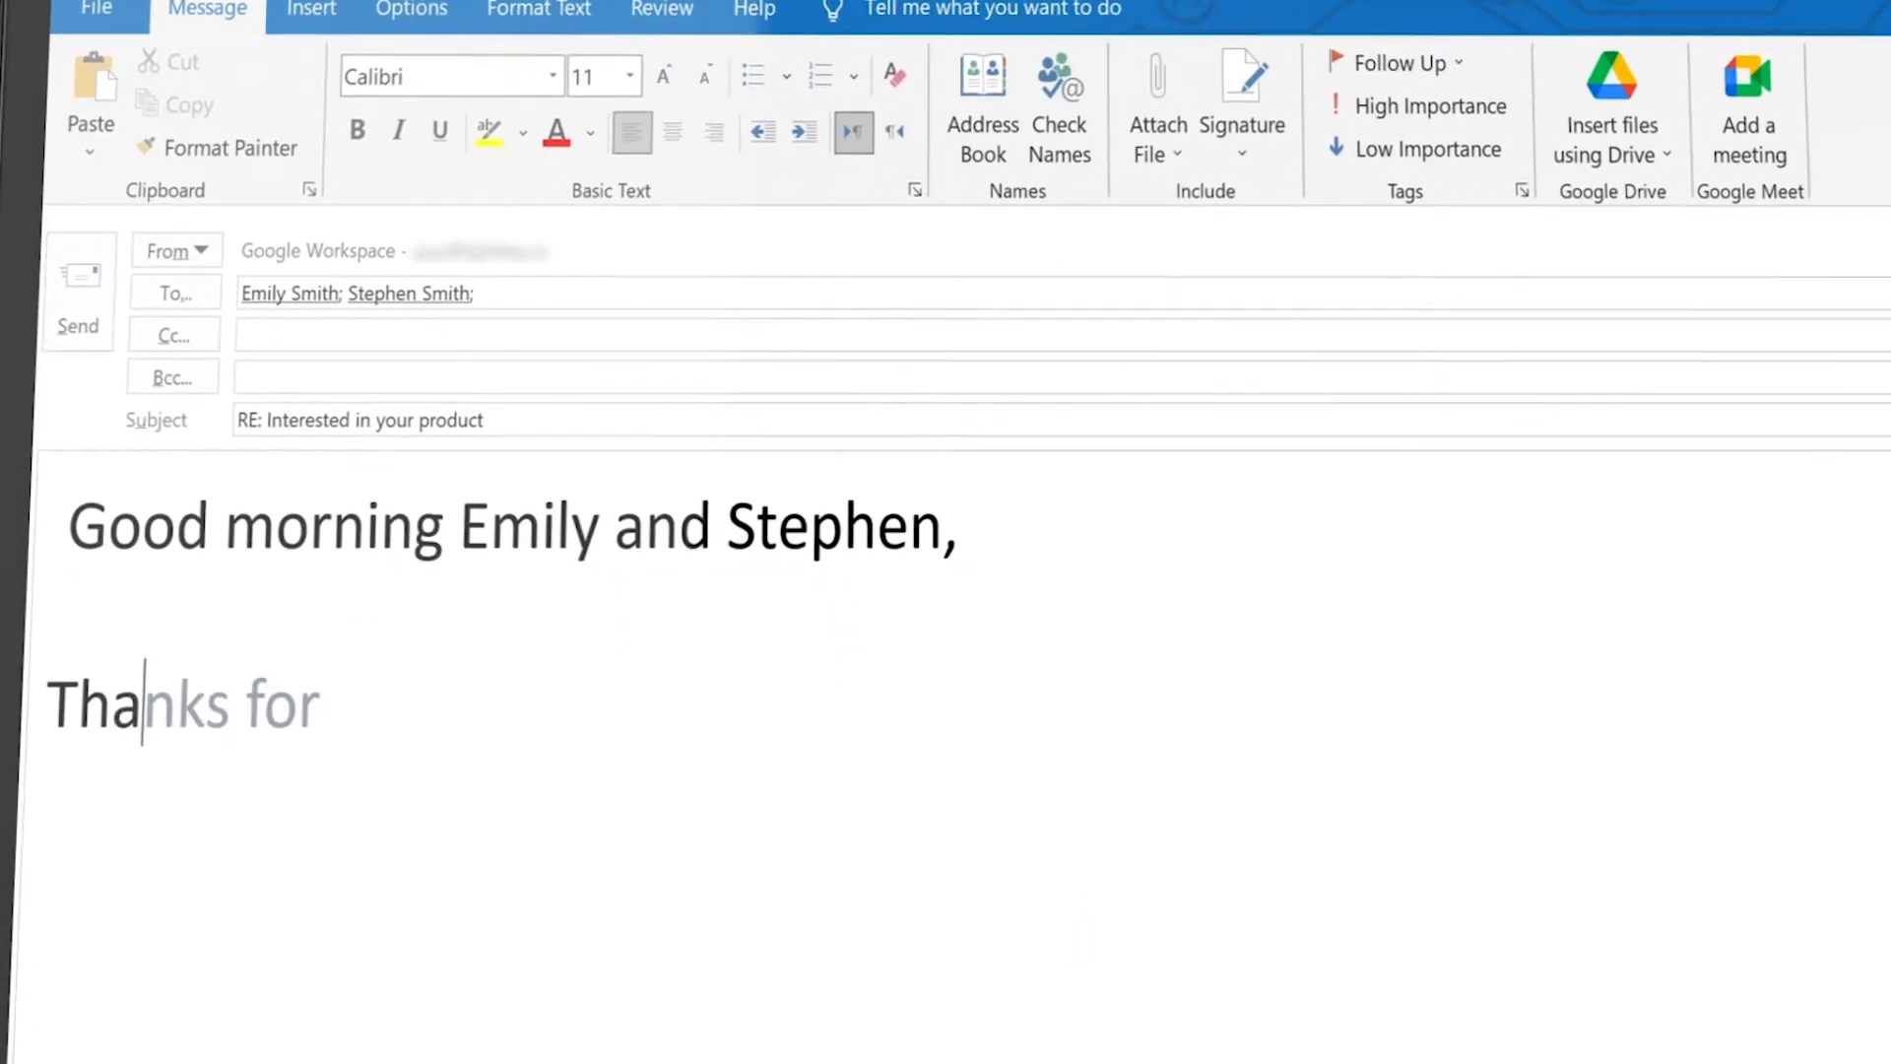
type("reaching out and for your interest in our product!")
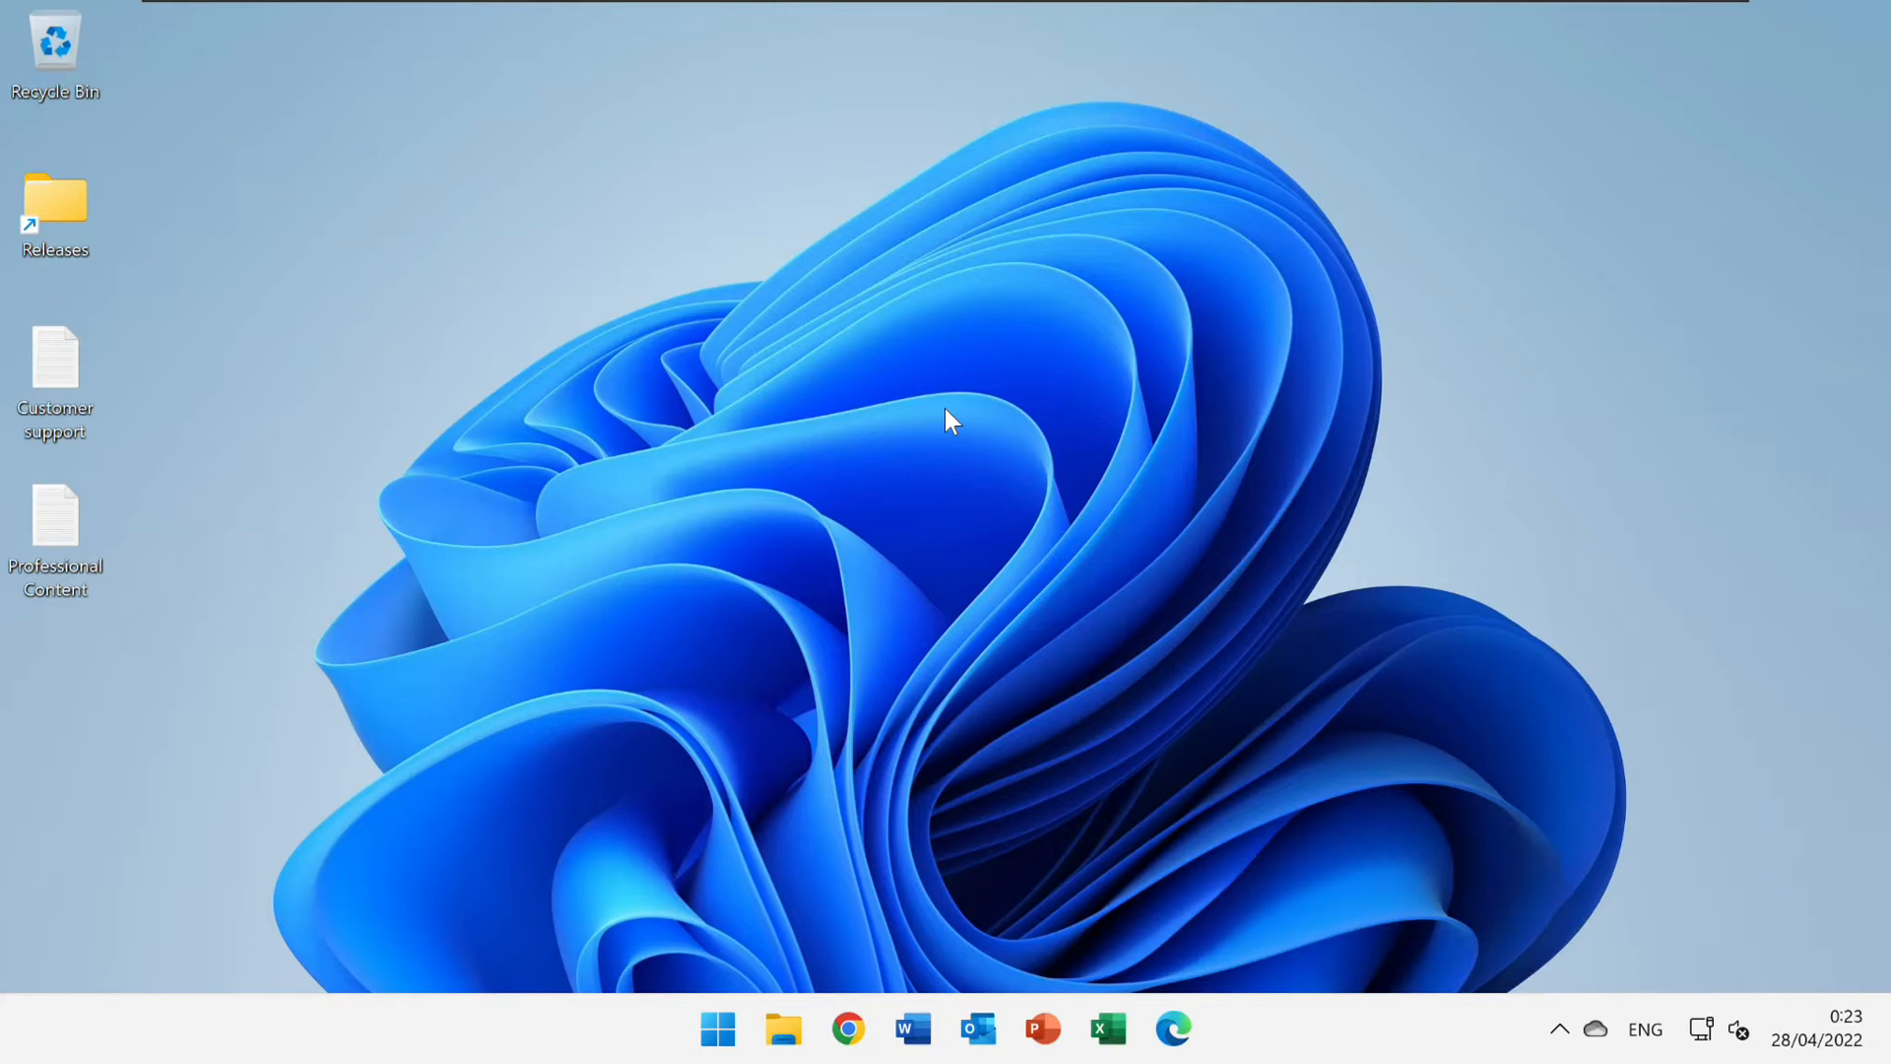
mouse_move(1089, 556)
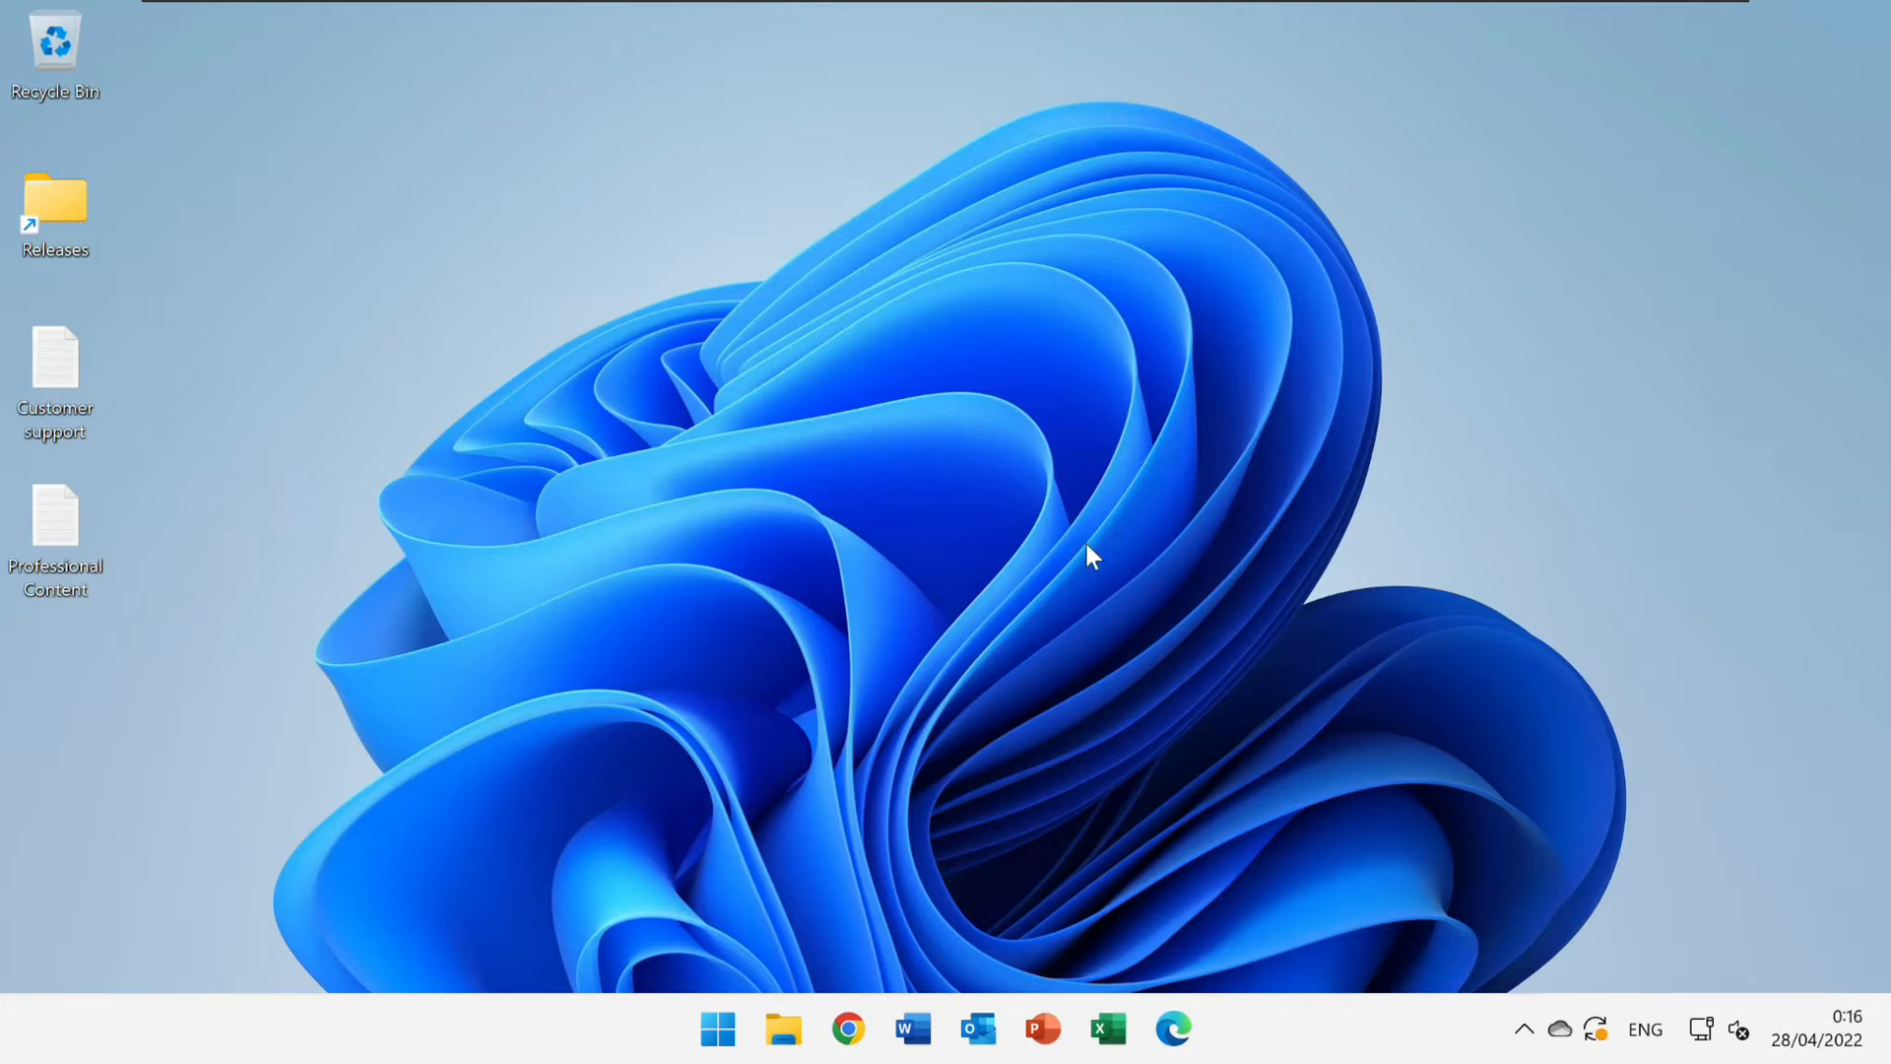
mouse_move(1533, 1056)
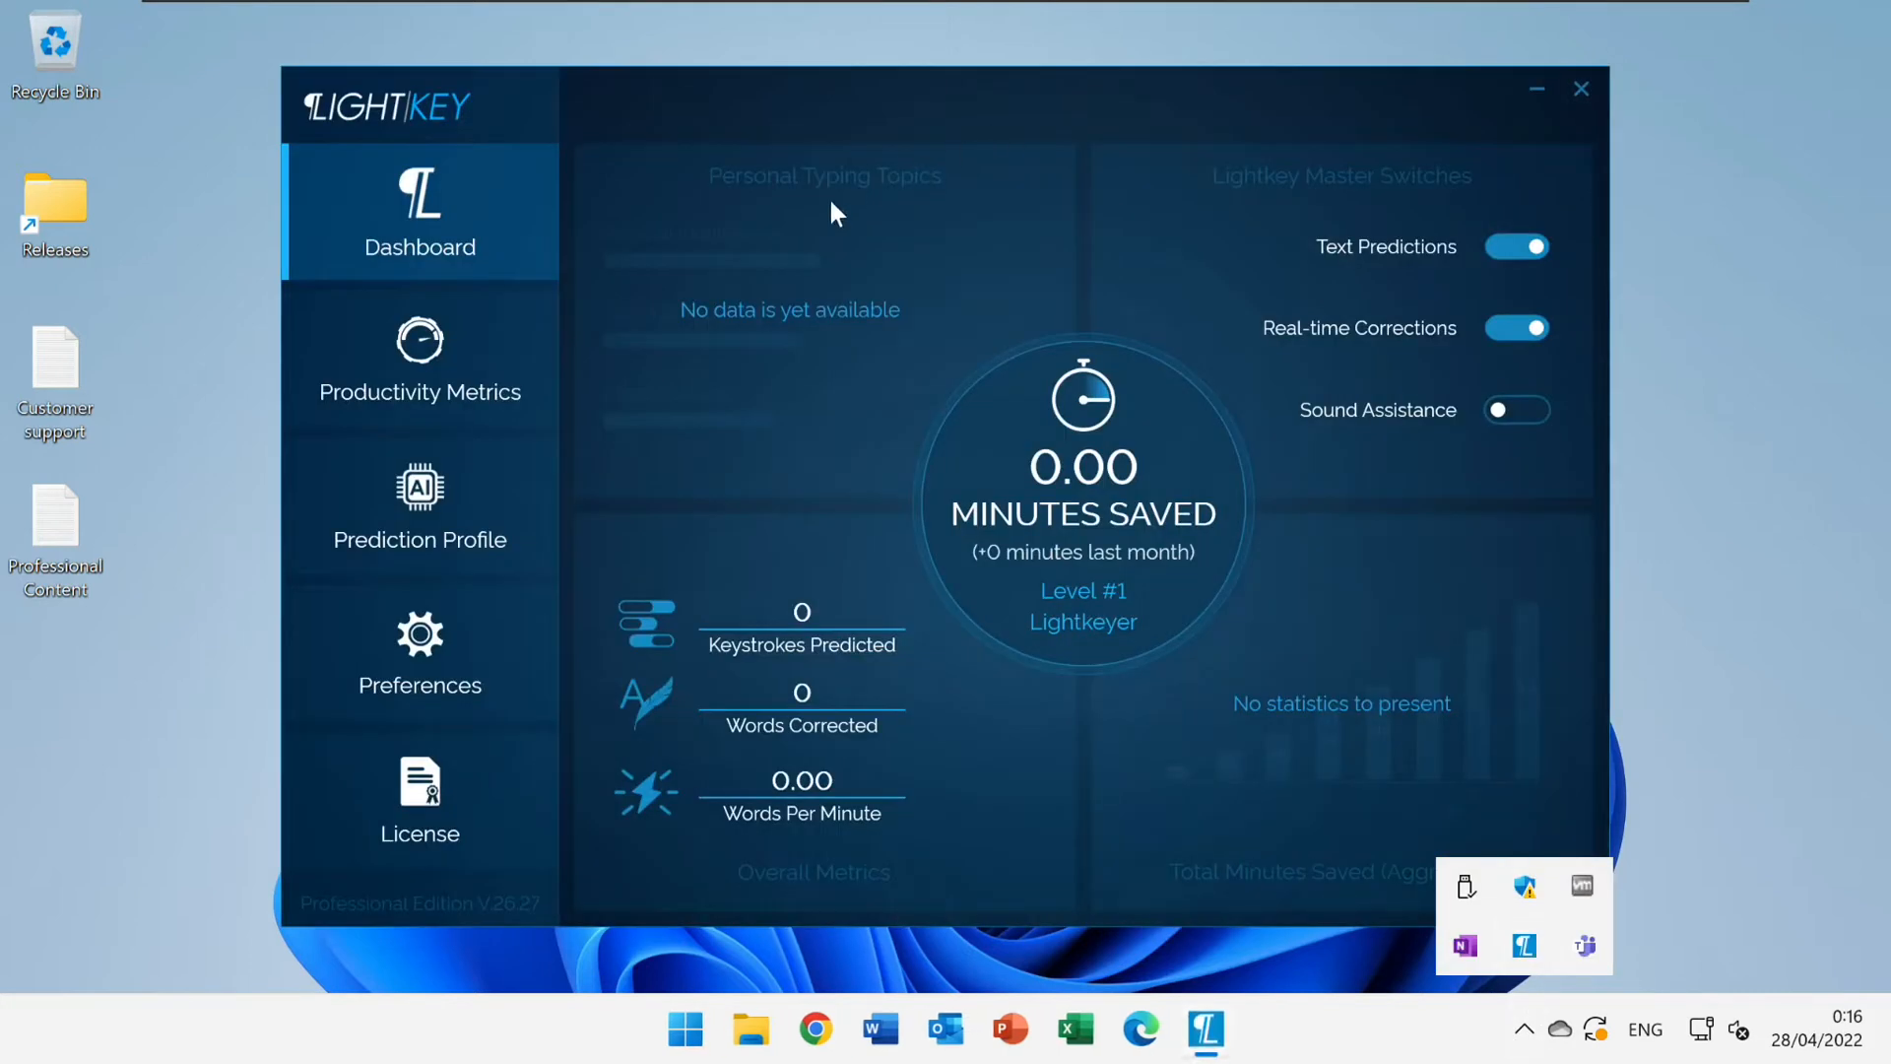
Show the License page listing the Professional Edition trial with 30 days remaining
left_click(420, 800)
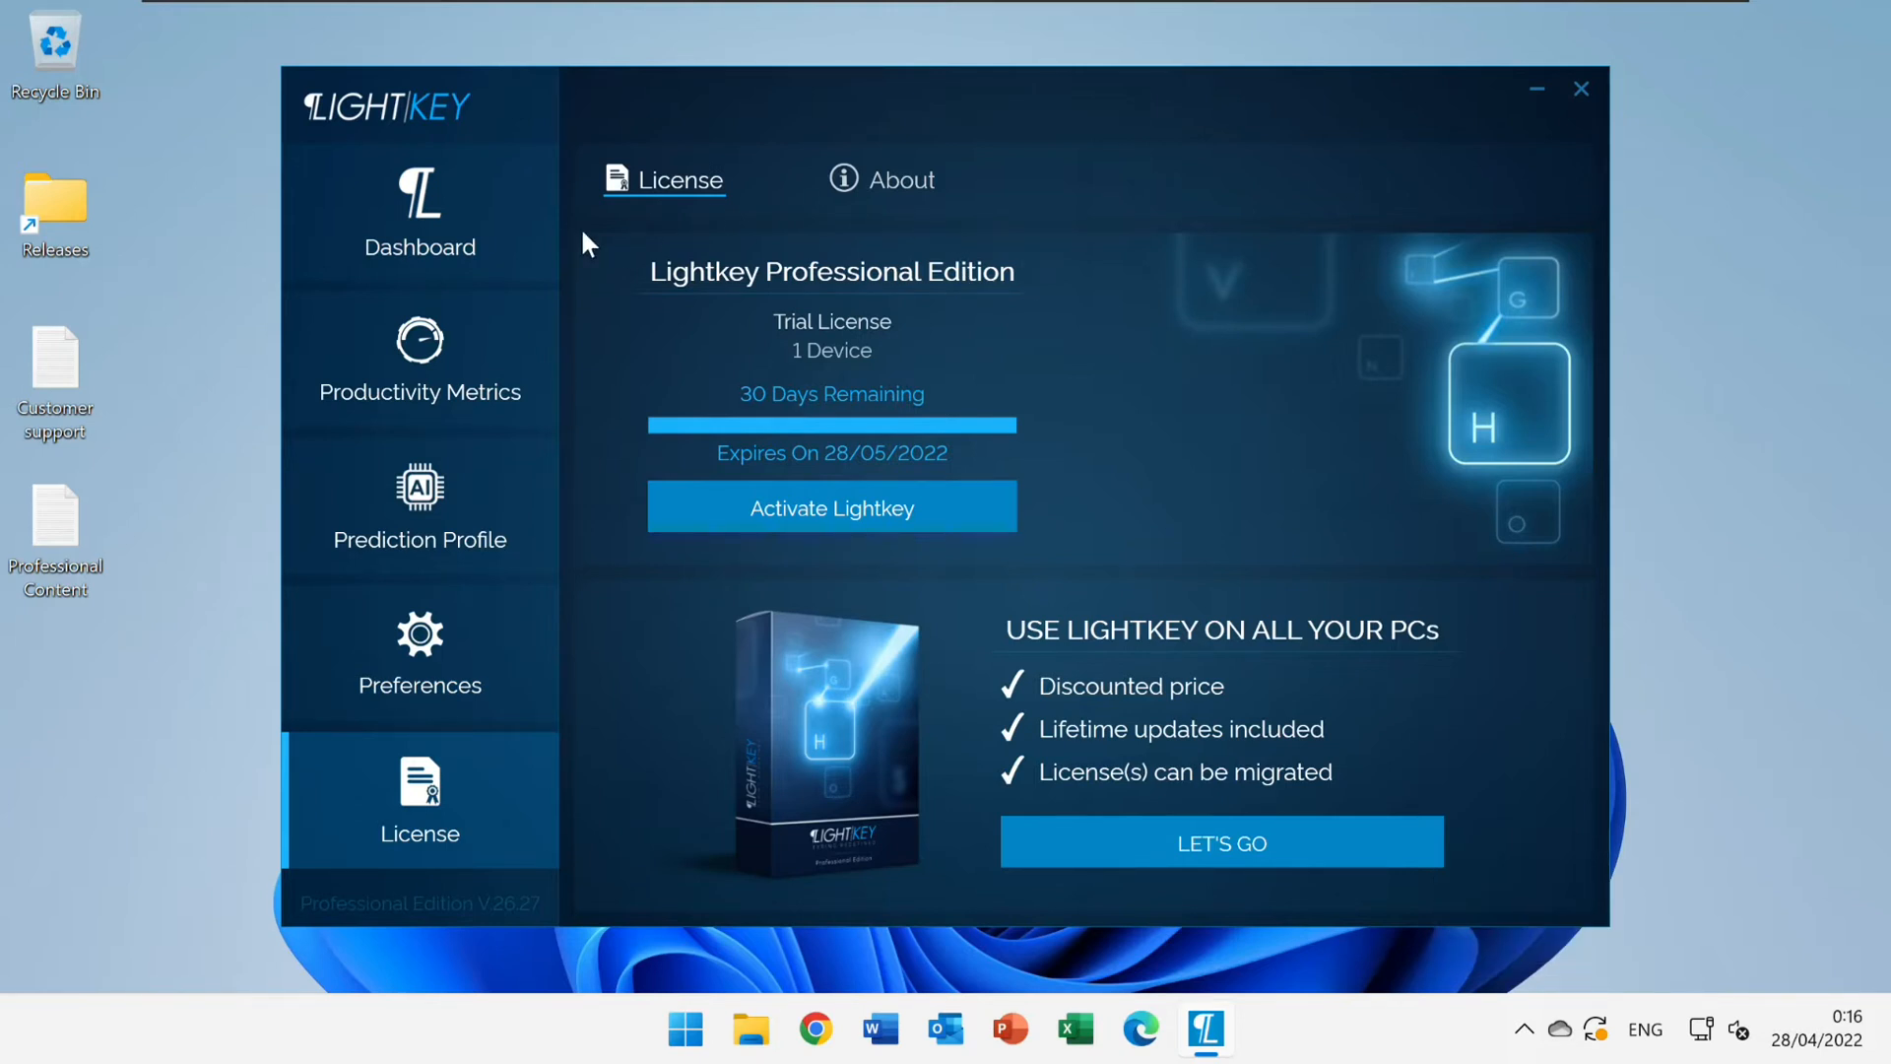
mouse_move(67, 362)
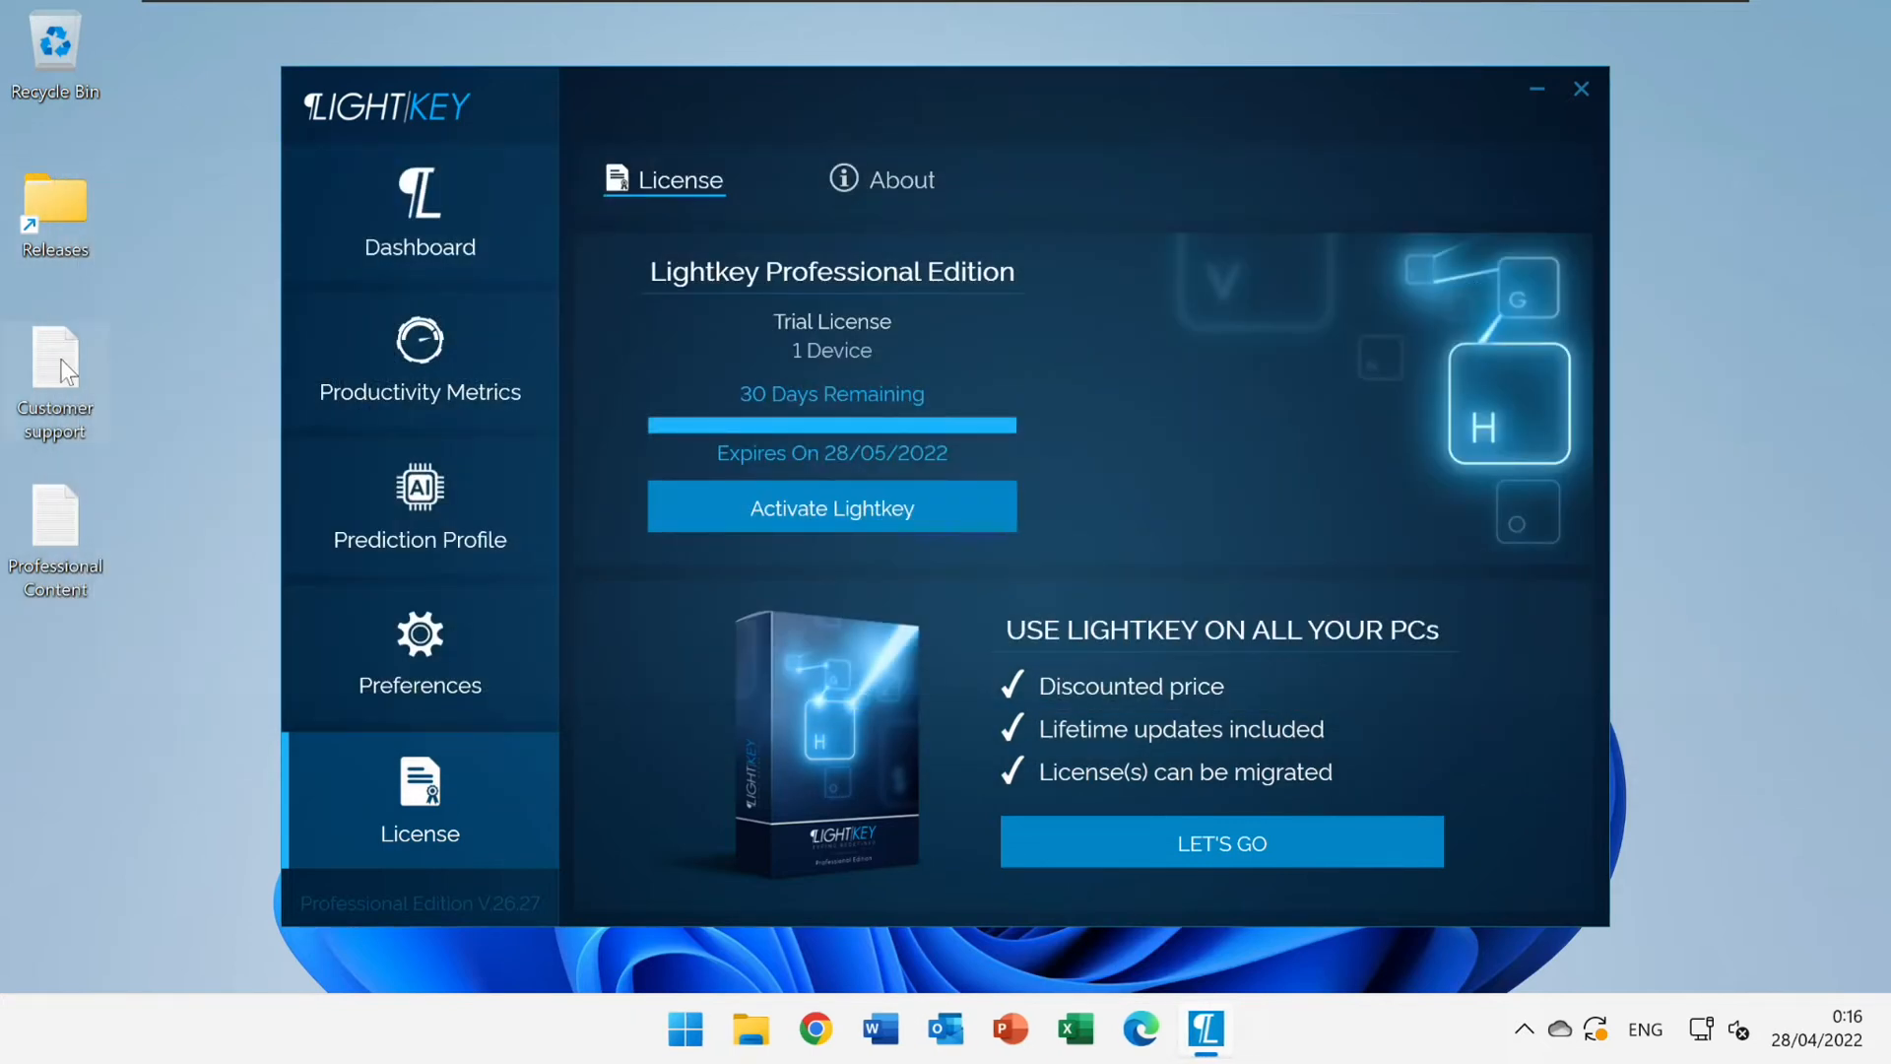
Import the text file as a new 'Customer support' category learning full sentences
left_click(420, 506)
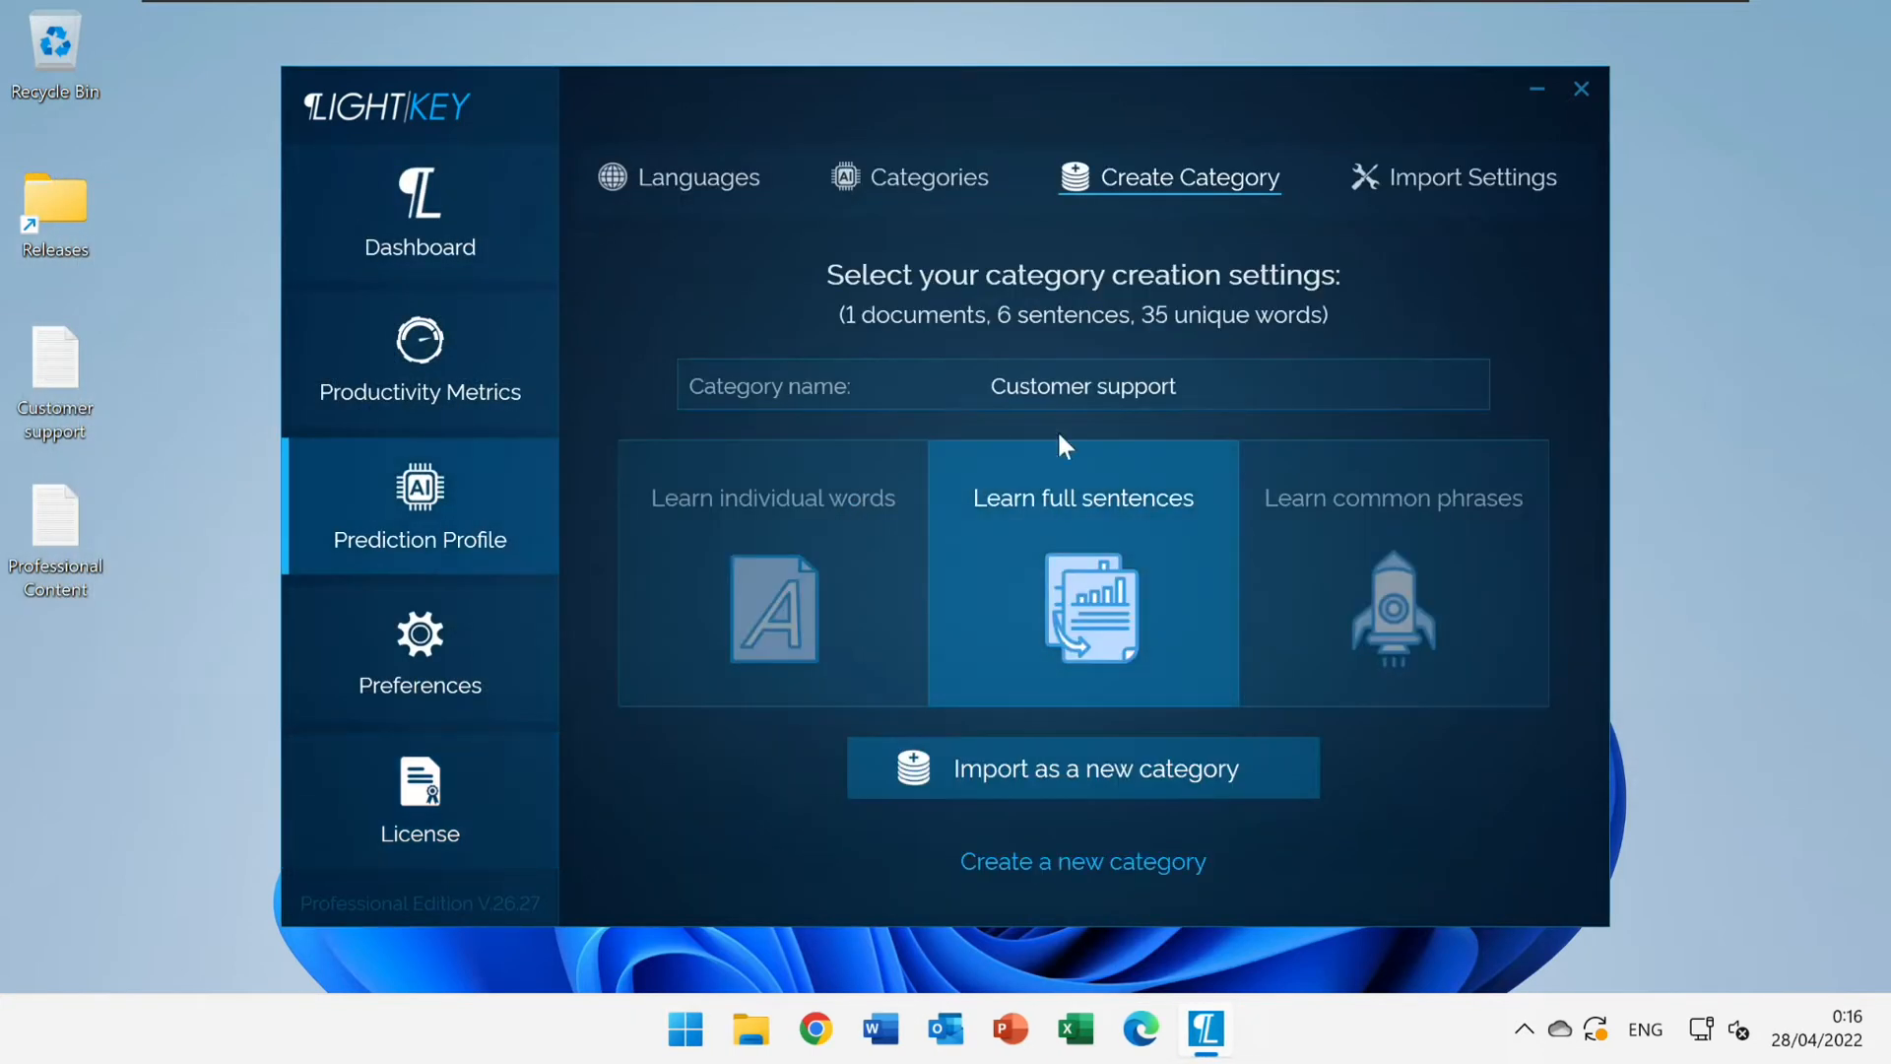
left_click(1082, 768)
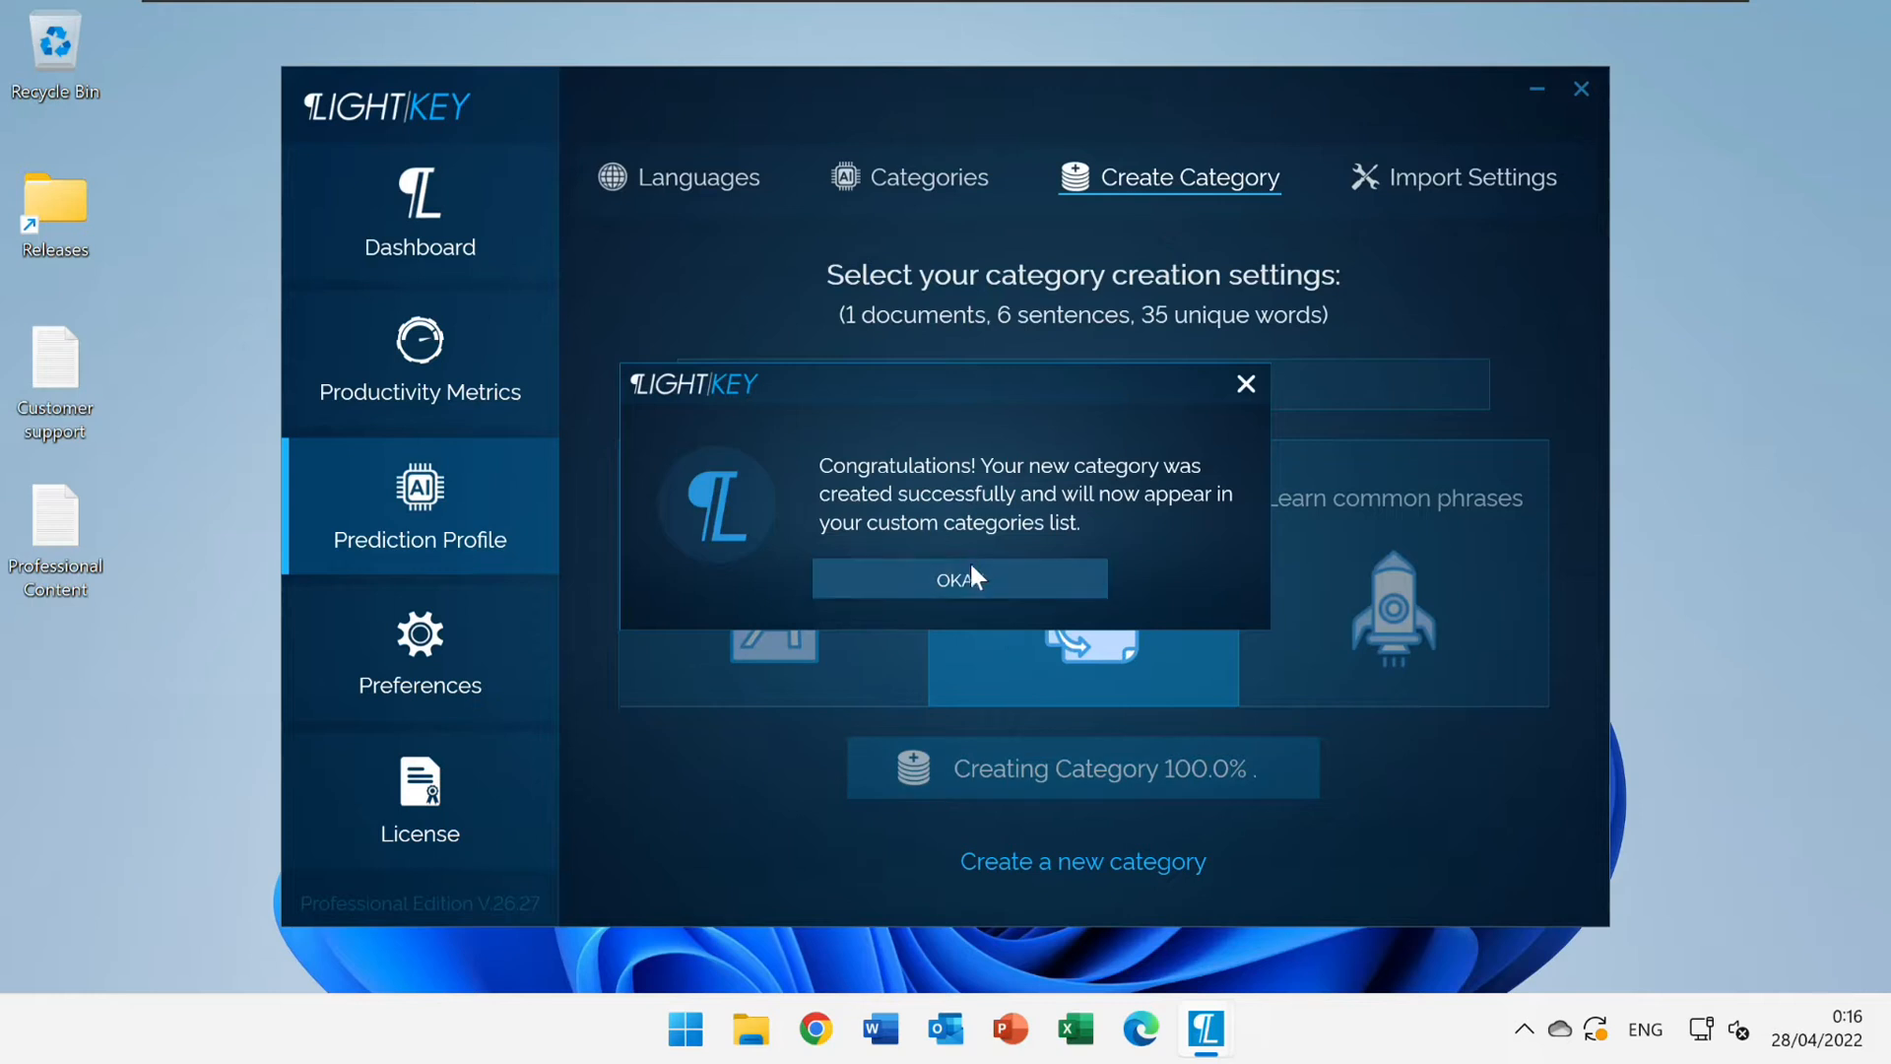
left_click(960, 579)
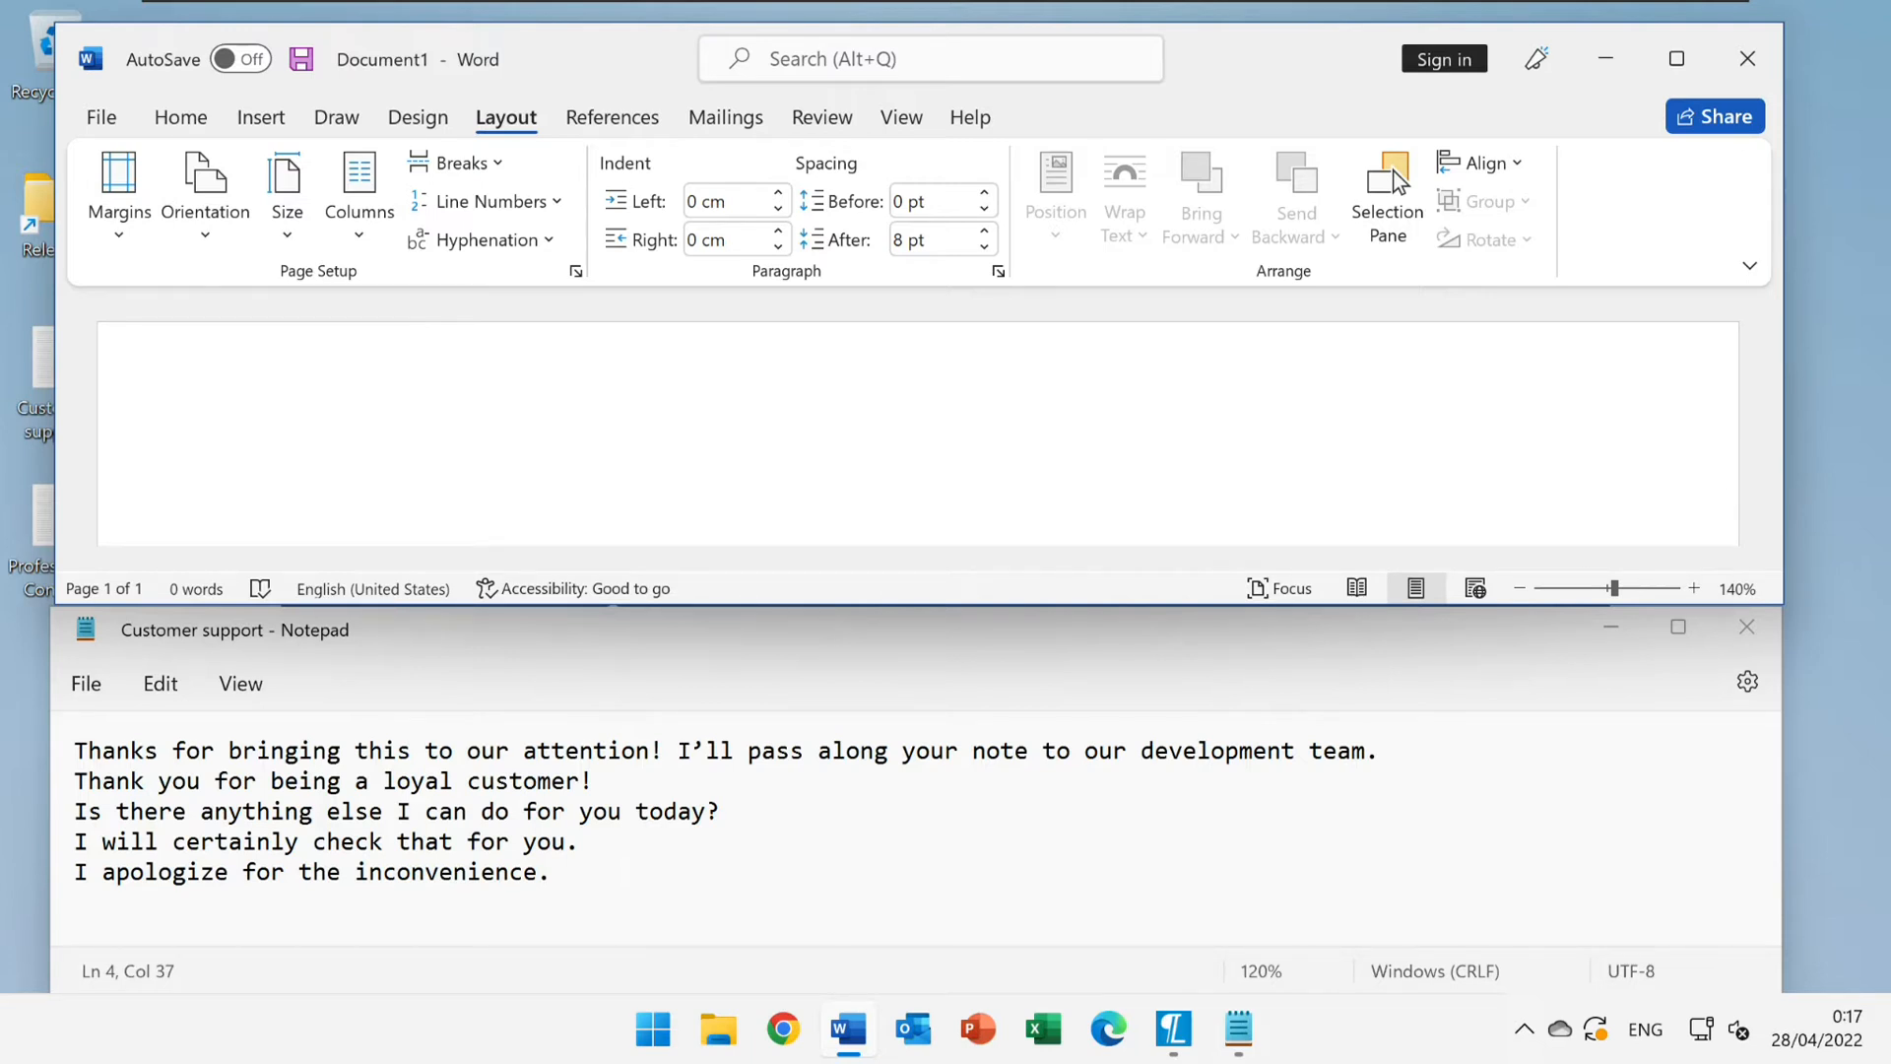
Write 'Thanks for bringing this to our attention! I'll pass along your note to our development team.' using the prediction
type("Thanks for")
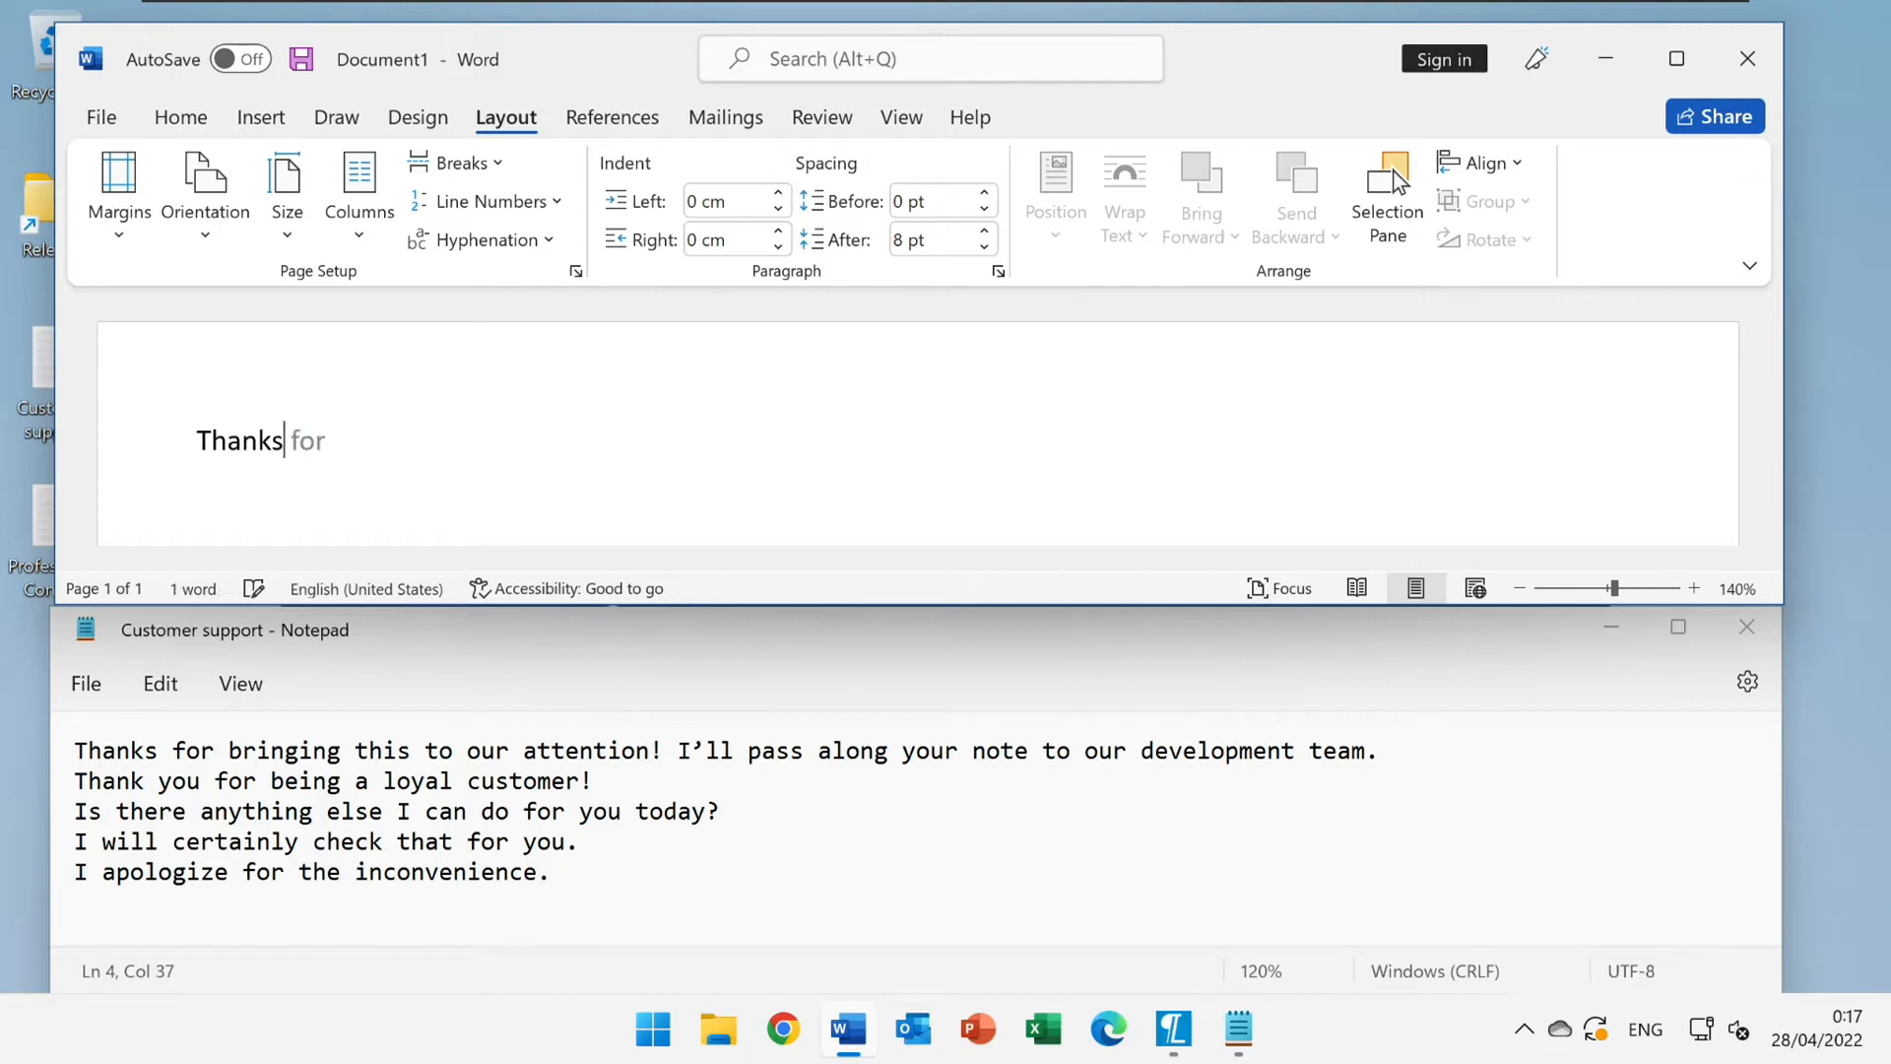
type("bringing this to our attention! I'll pass along your note to our development team.")
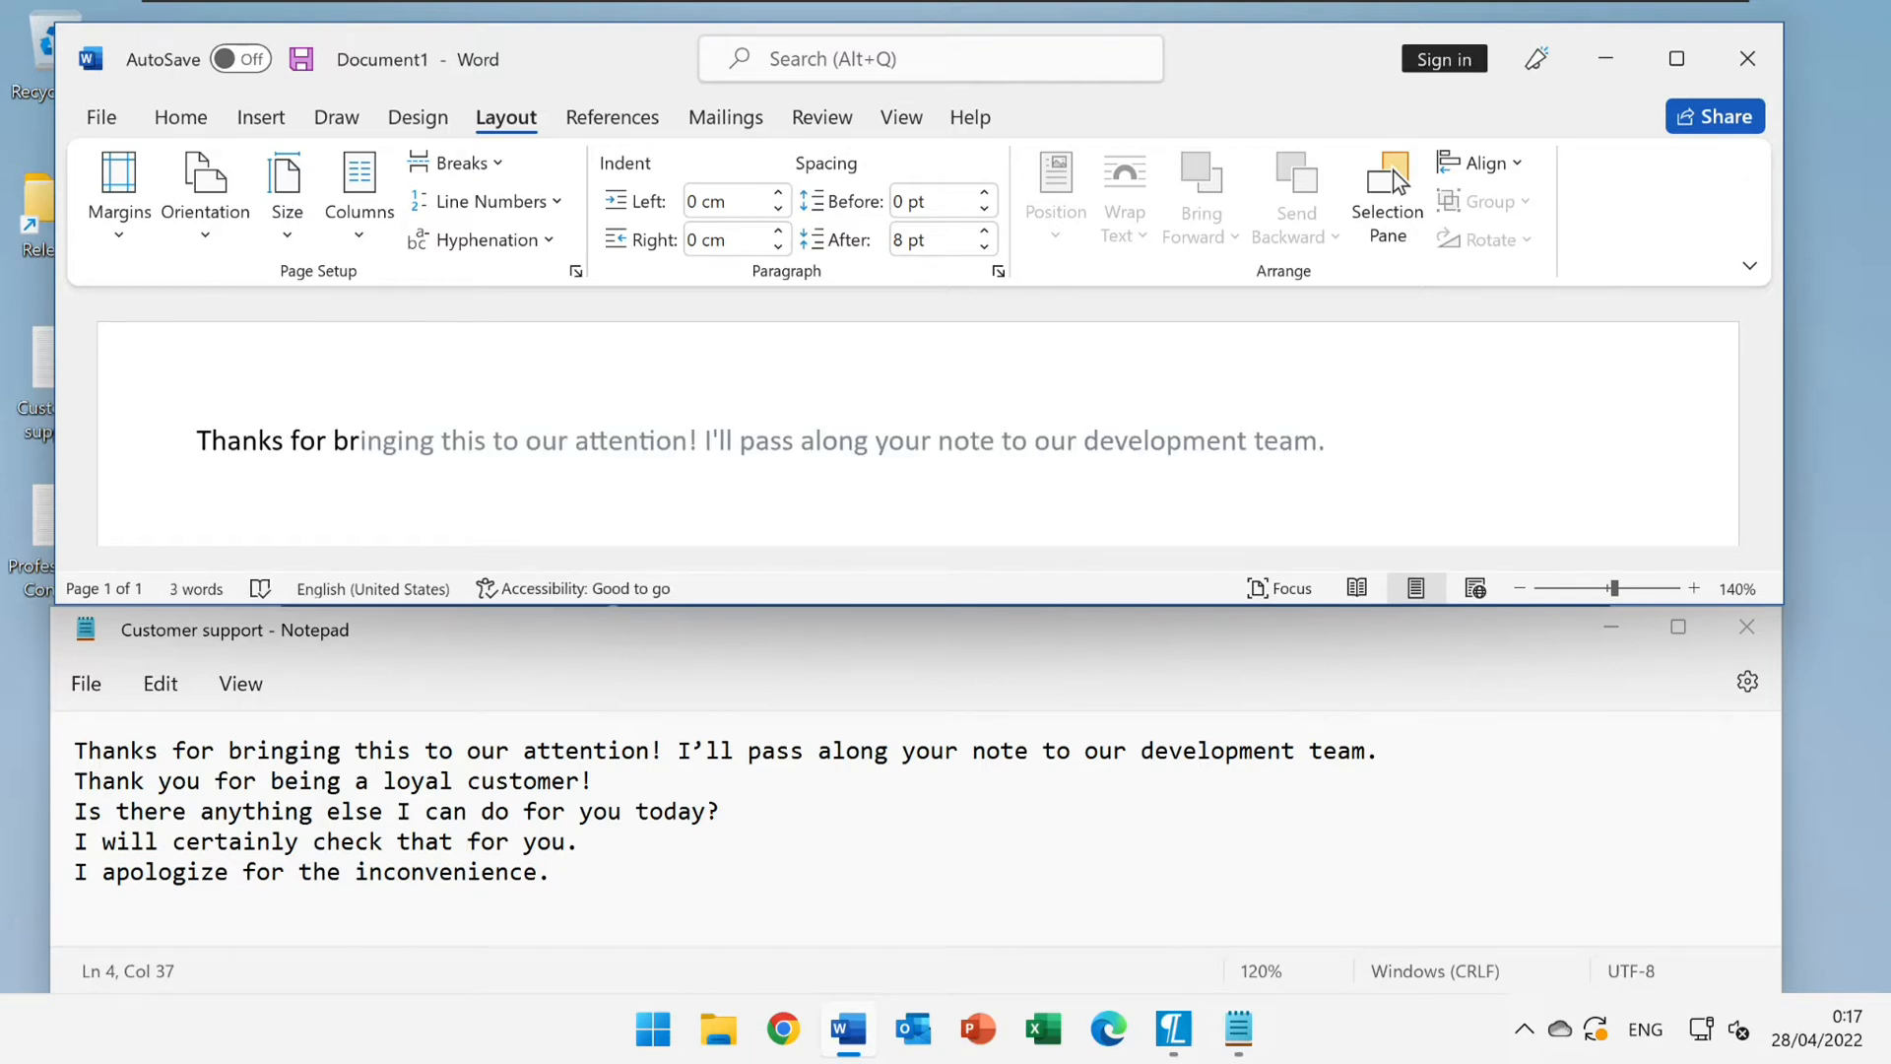
left_click(357, 439)
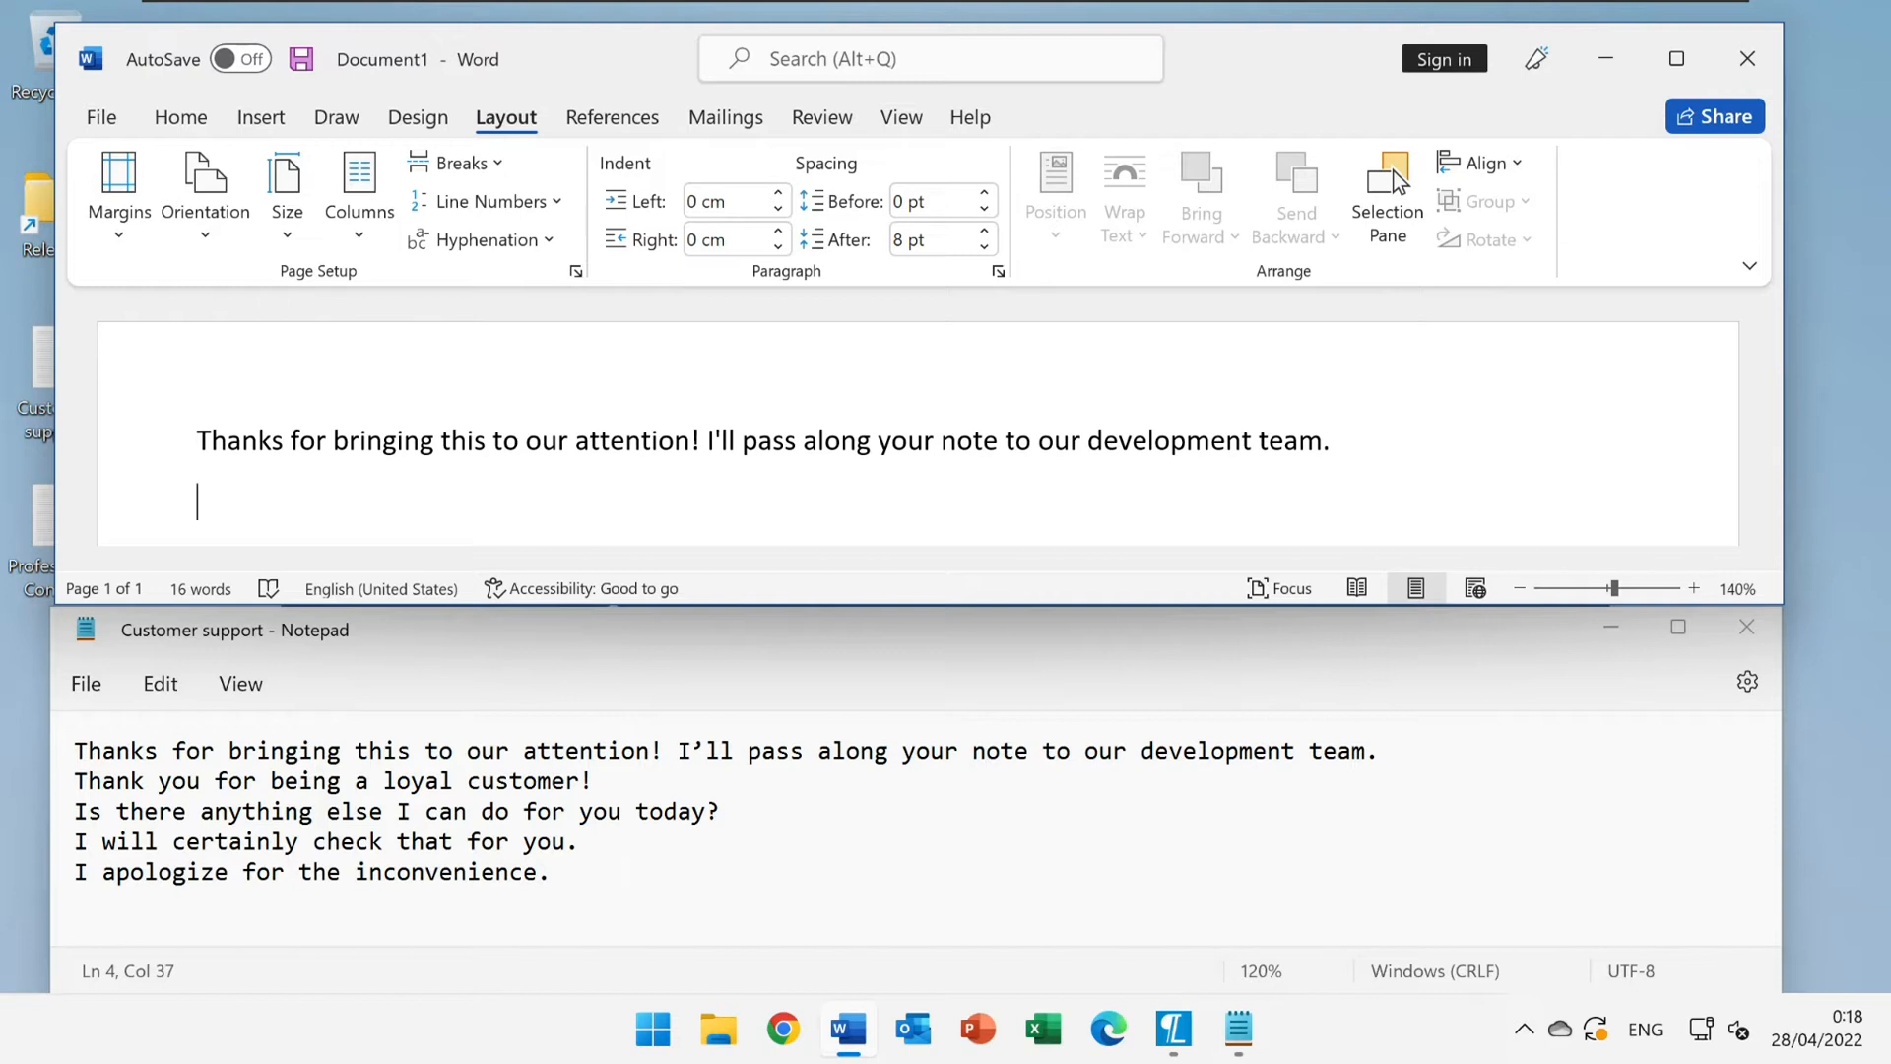
Add 'I apologize for the inconvenience.' from the prediction, then return to Lightkey
type("I ap")
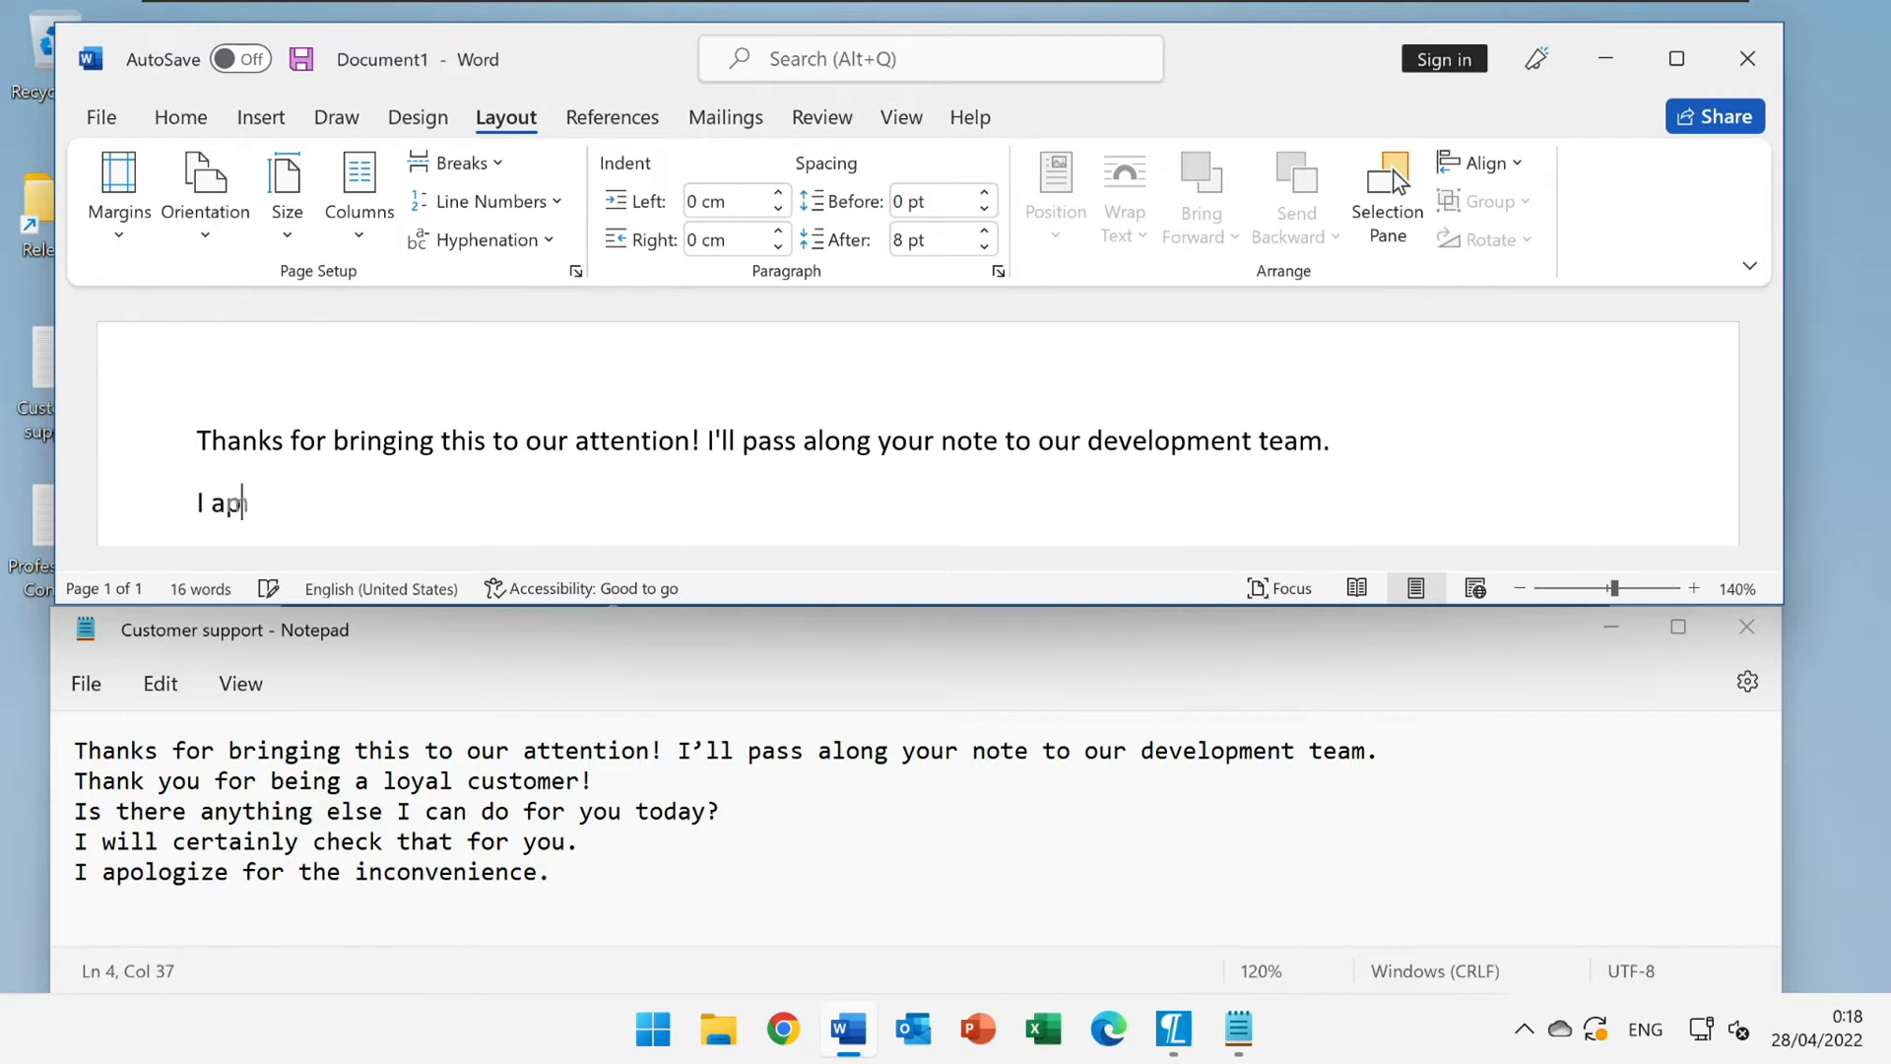
type("ologize for the inconvenience.")
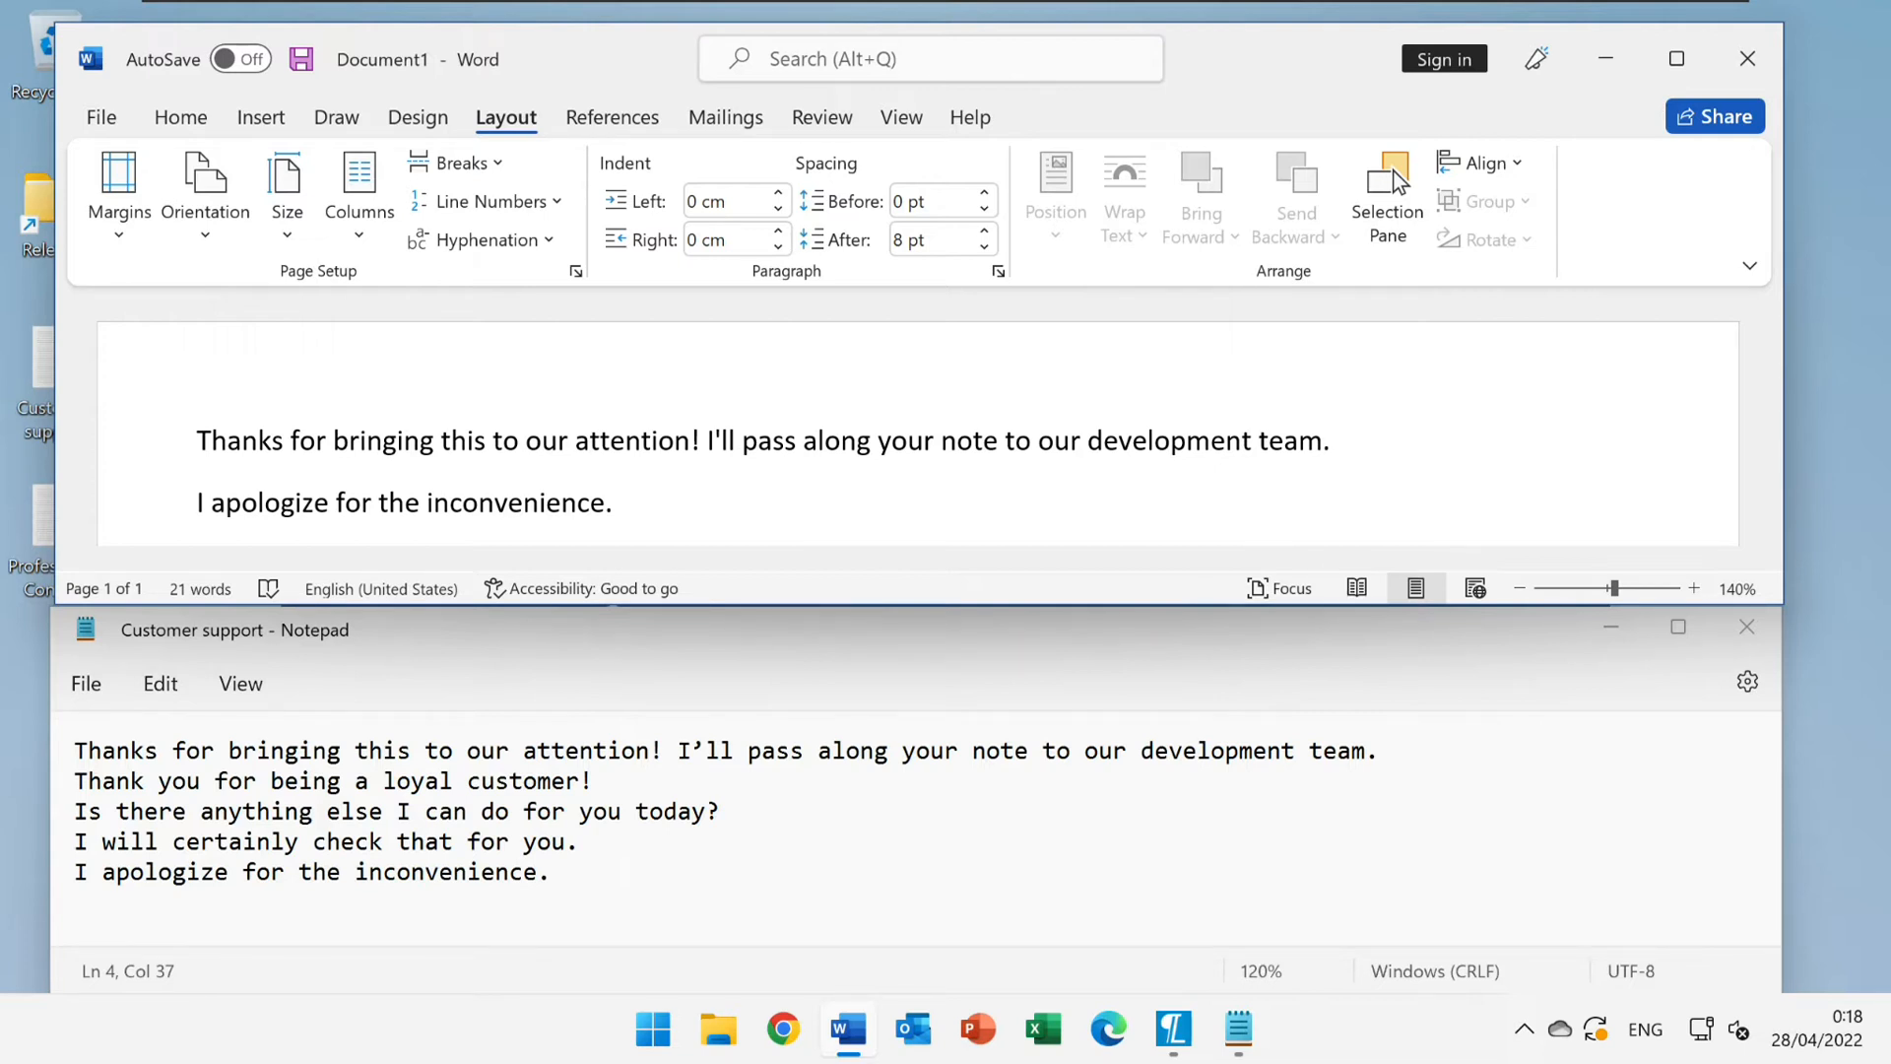
left_click(619, 502)
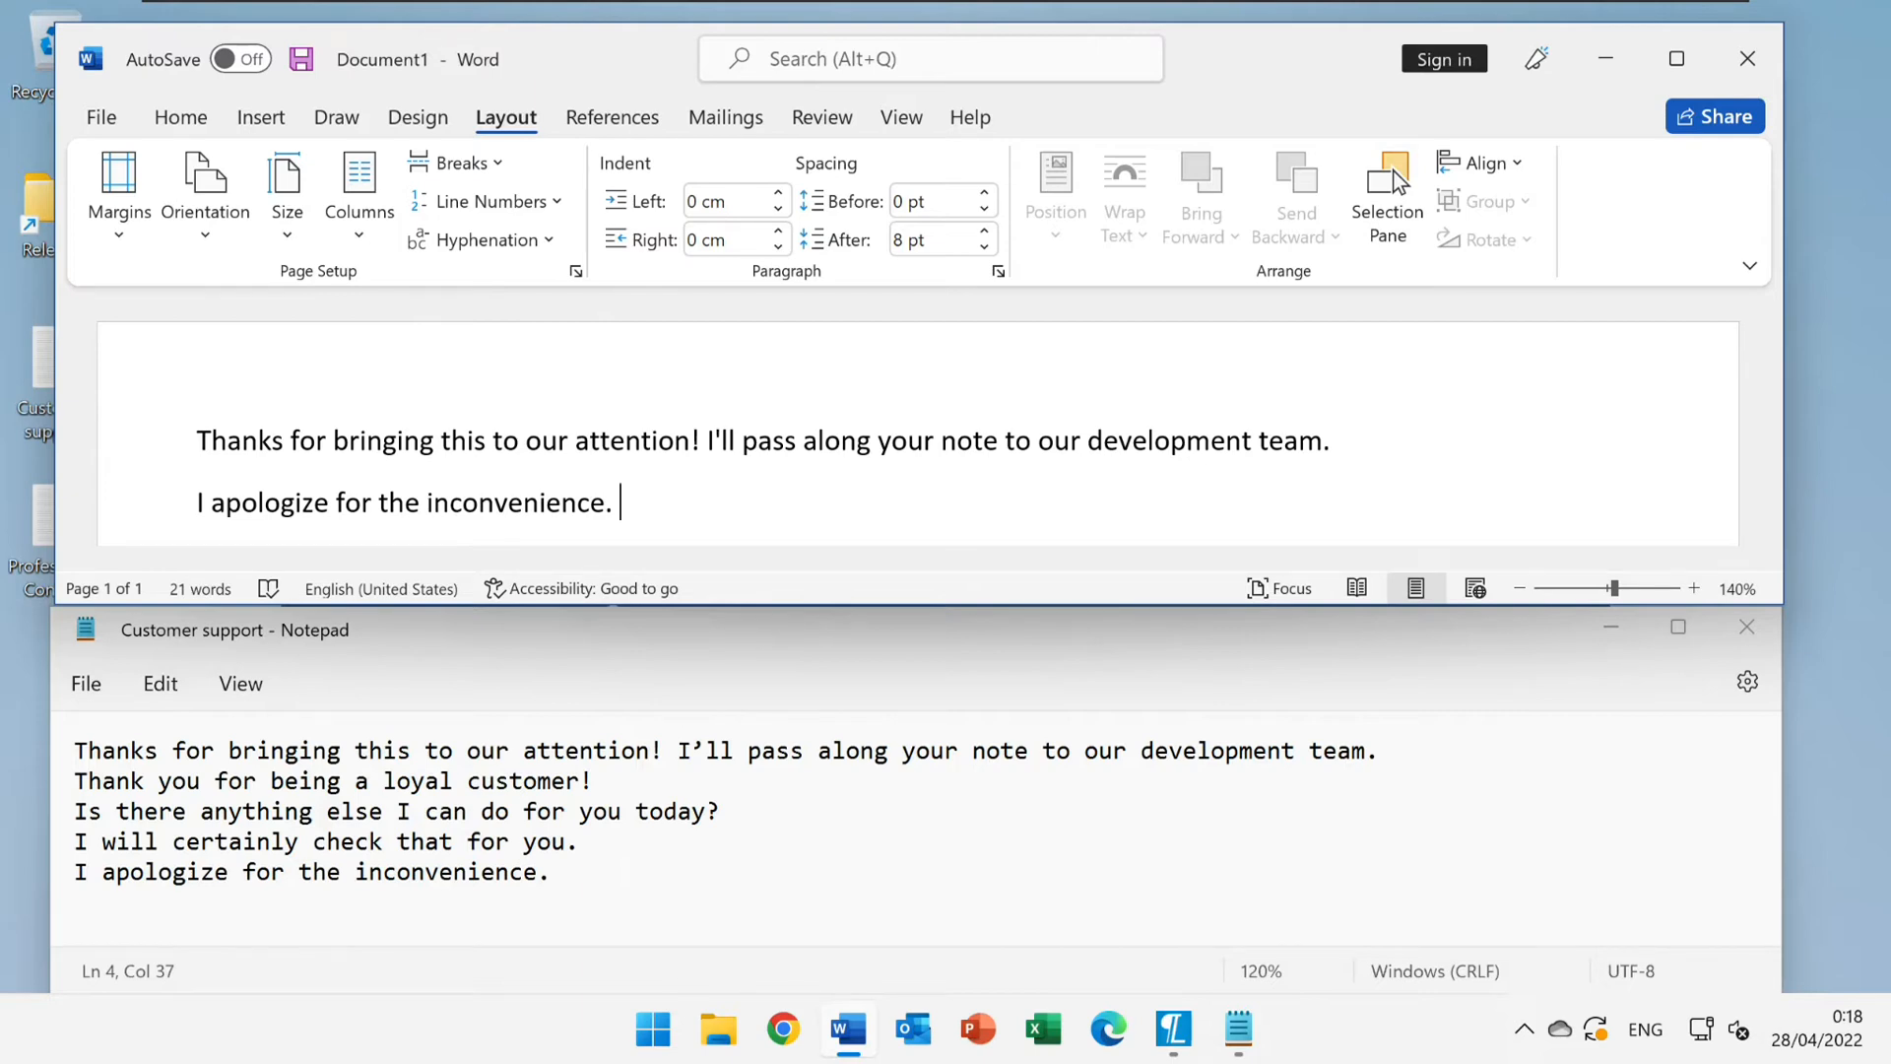
left_click(591, 780)
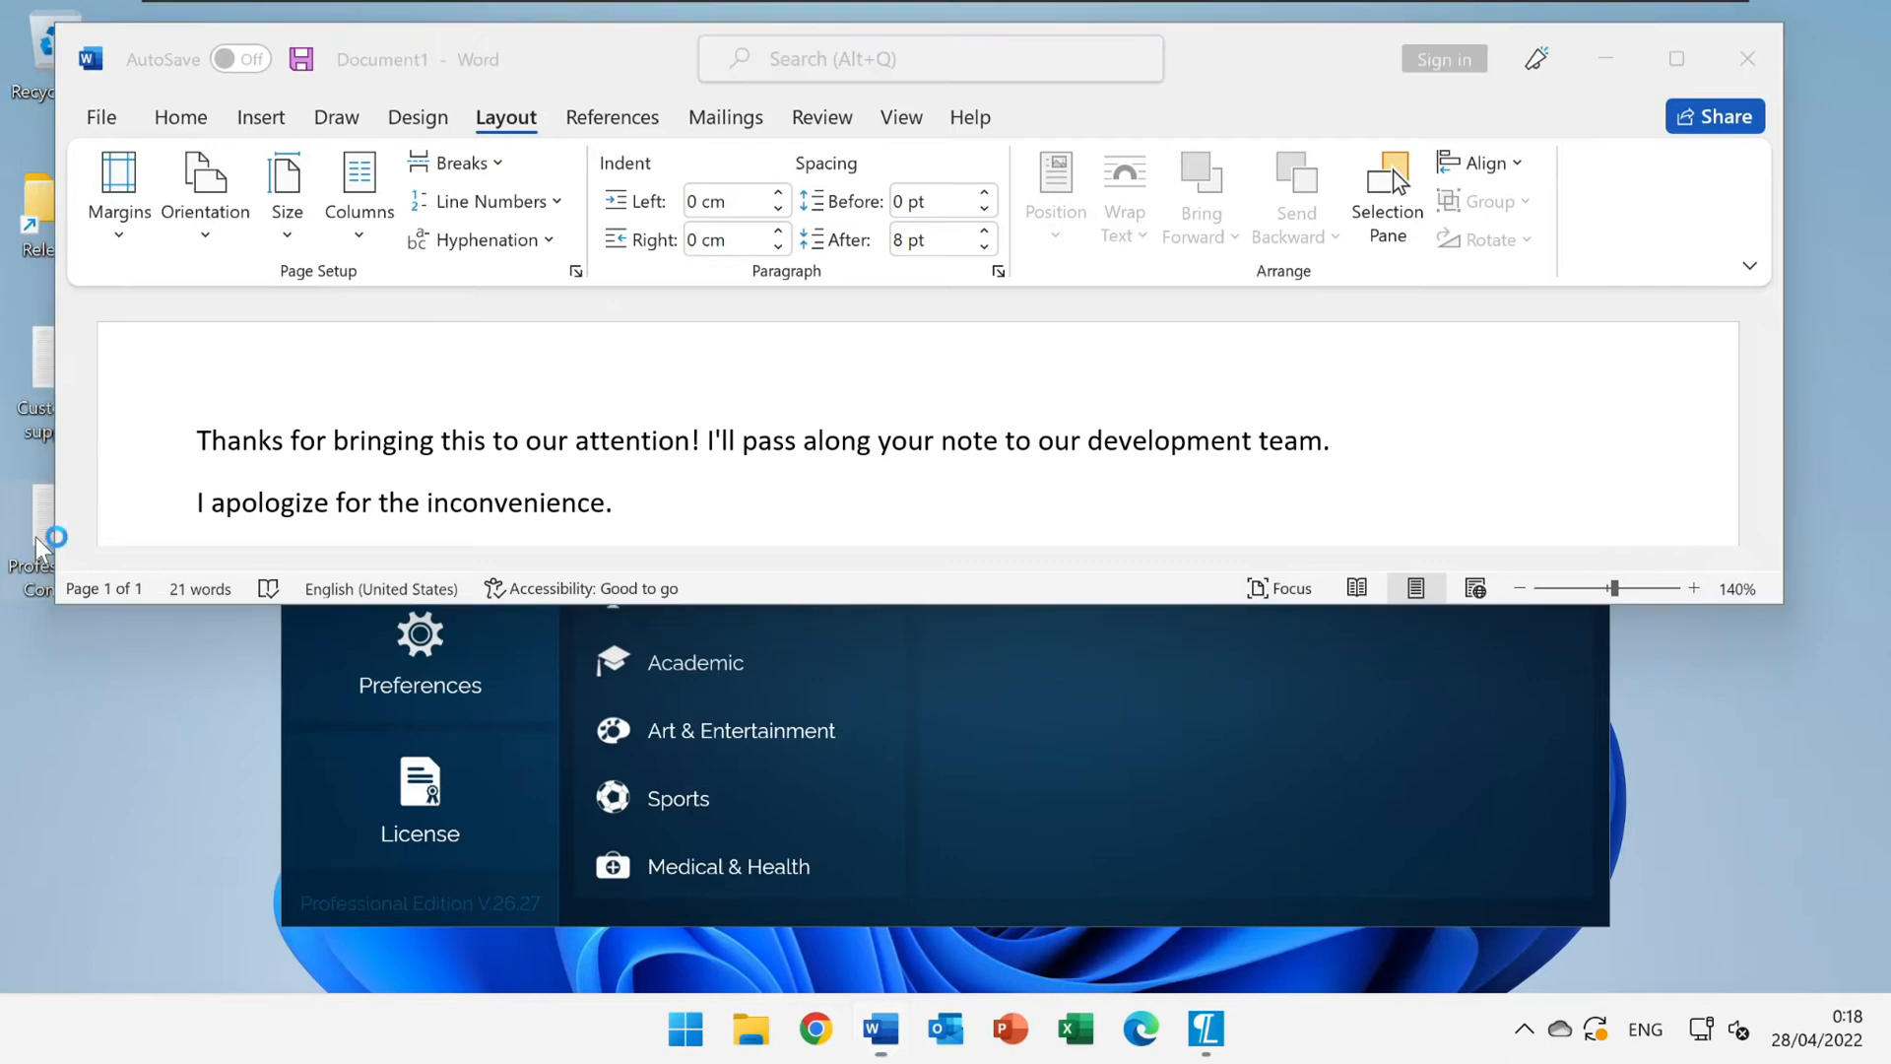
Import 'Professional Content' as a second full-sentence category after closing its Notepad file
left_click(1239, 1029)
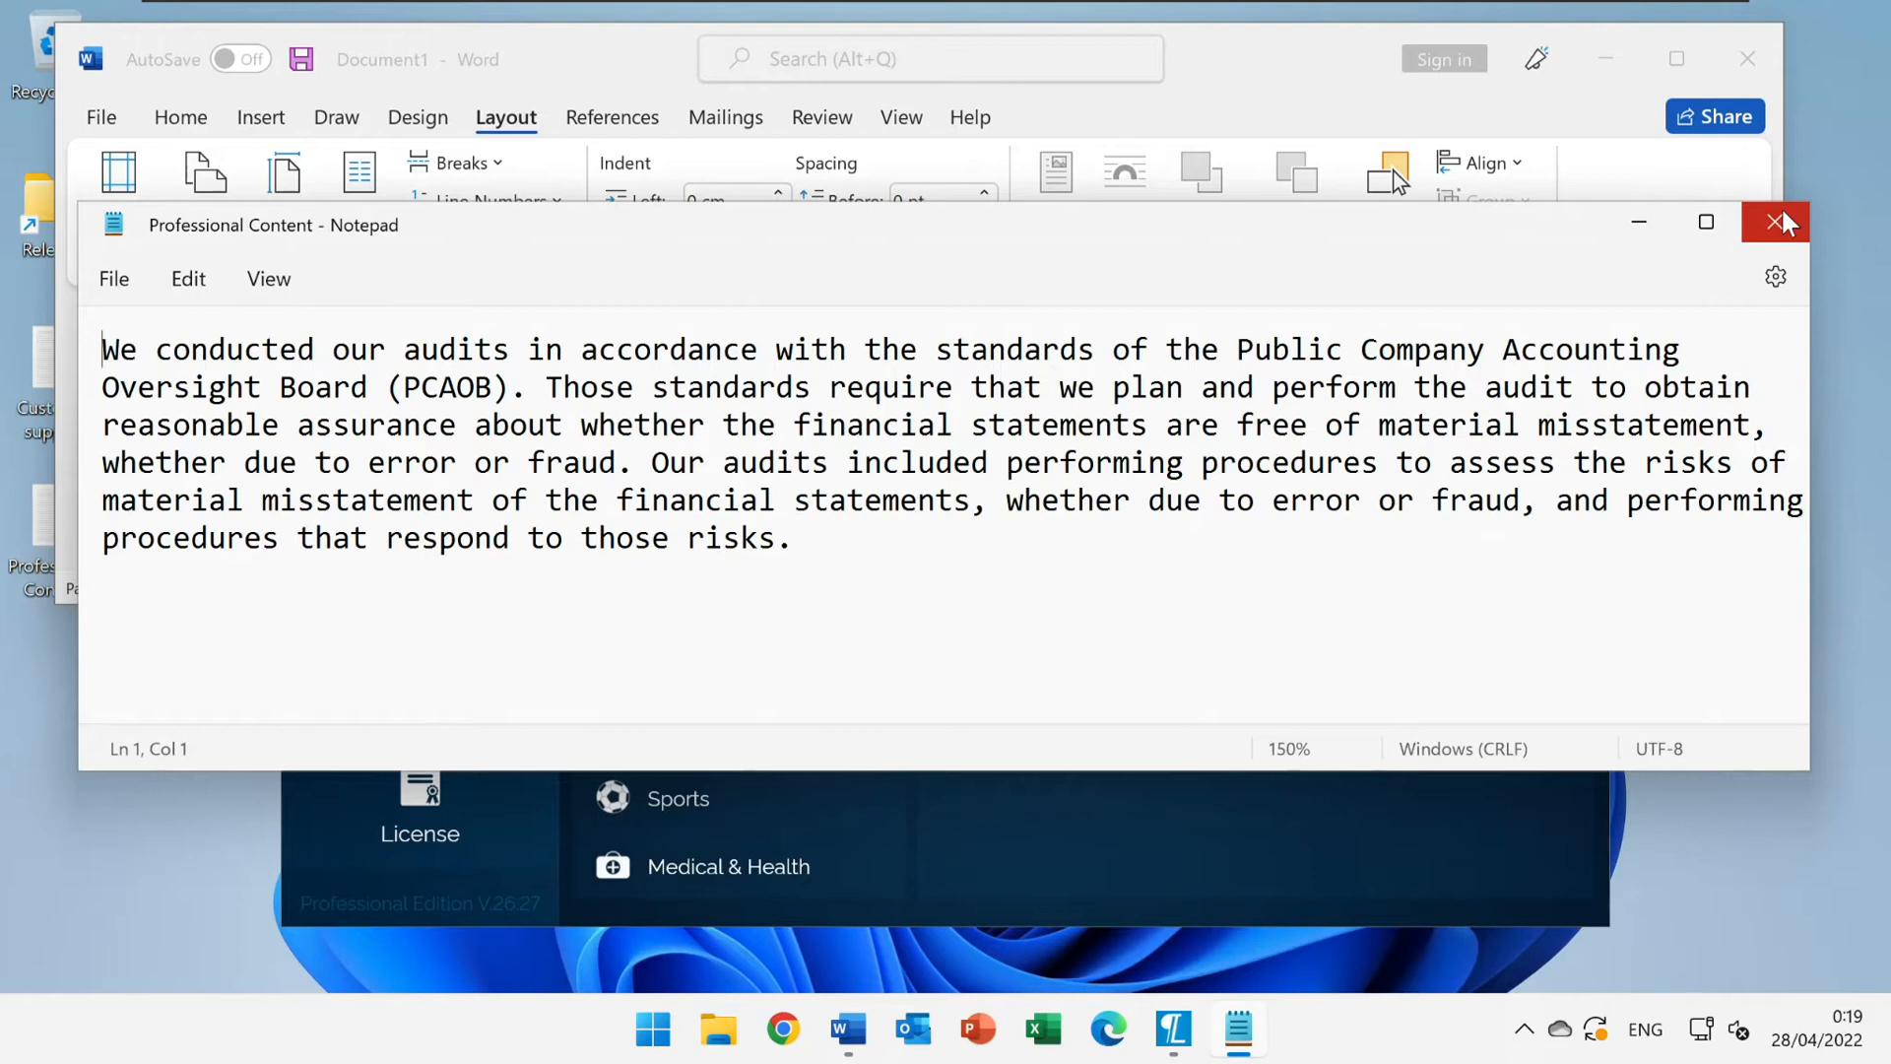
left_click(1775, 223)
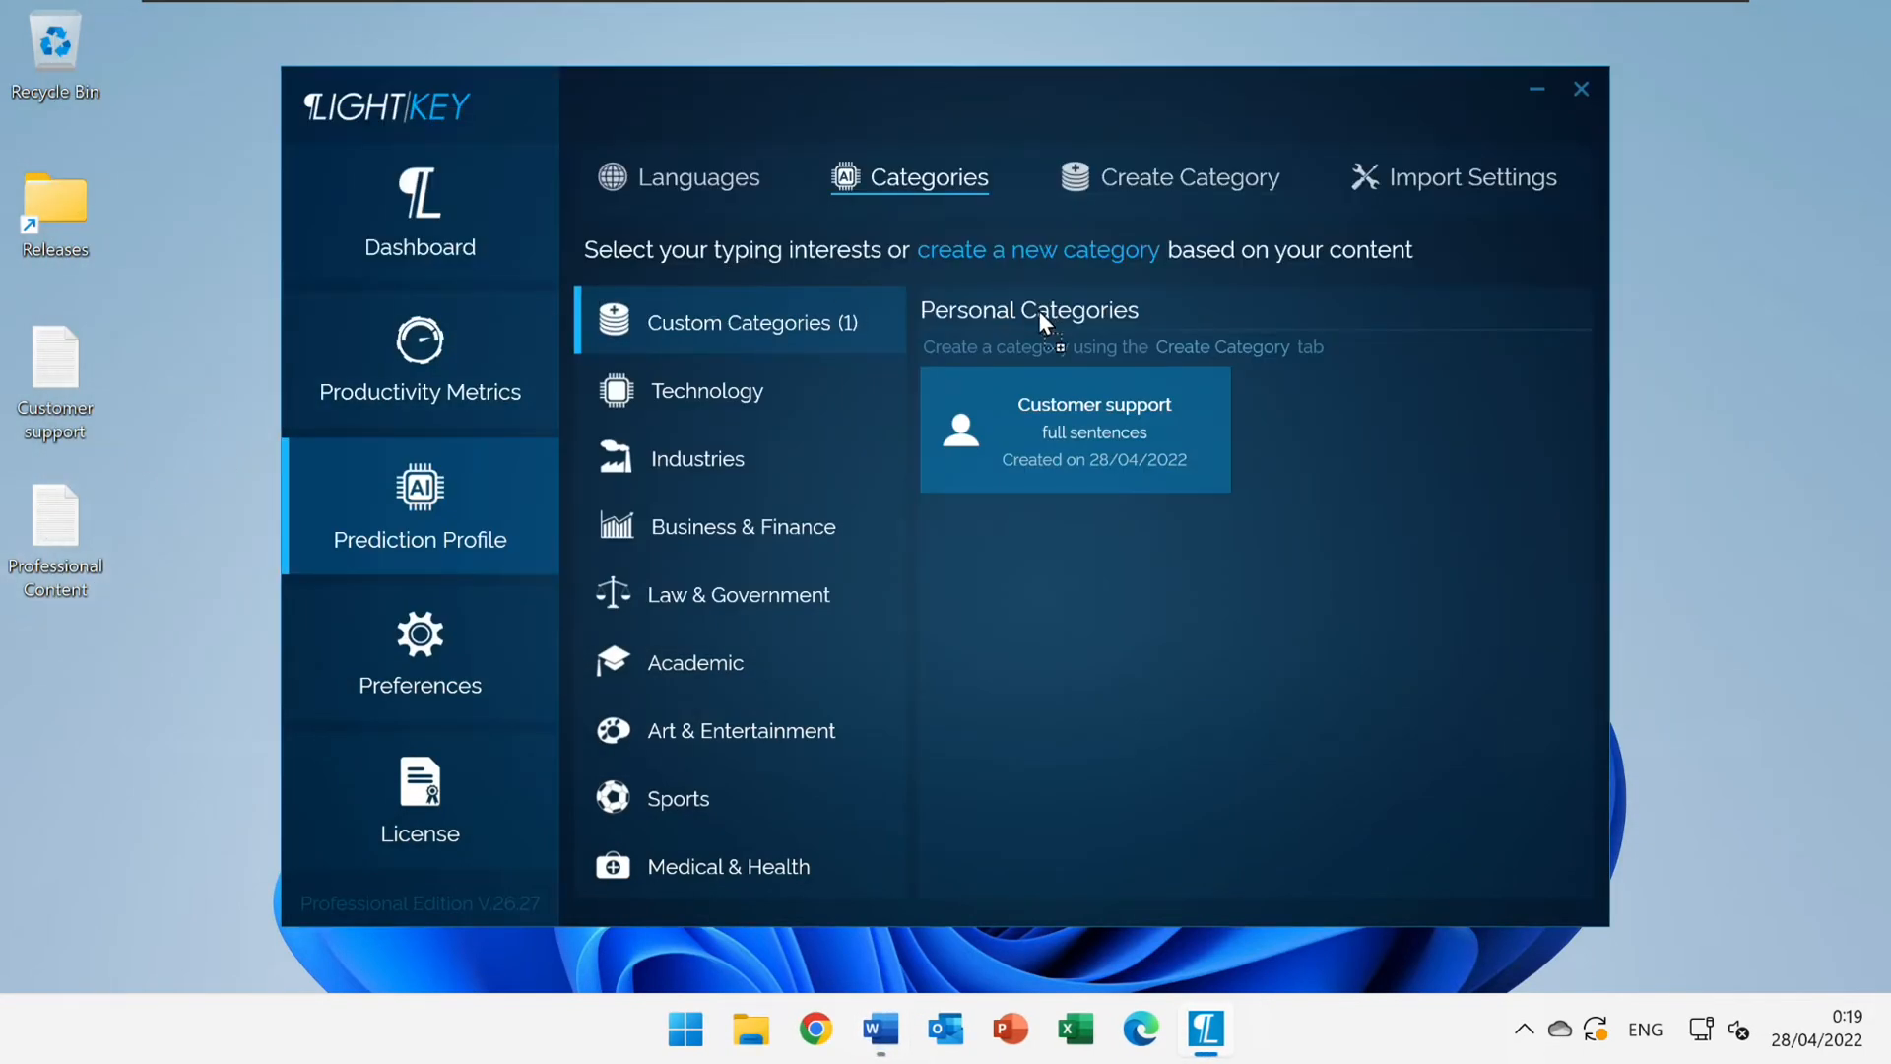
left_click(1184, 178)
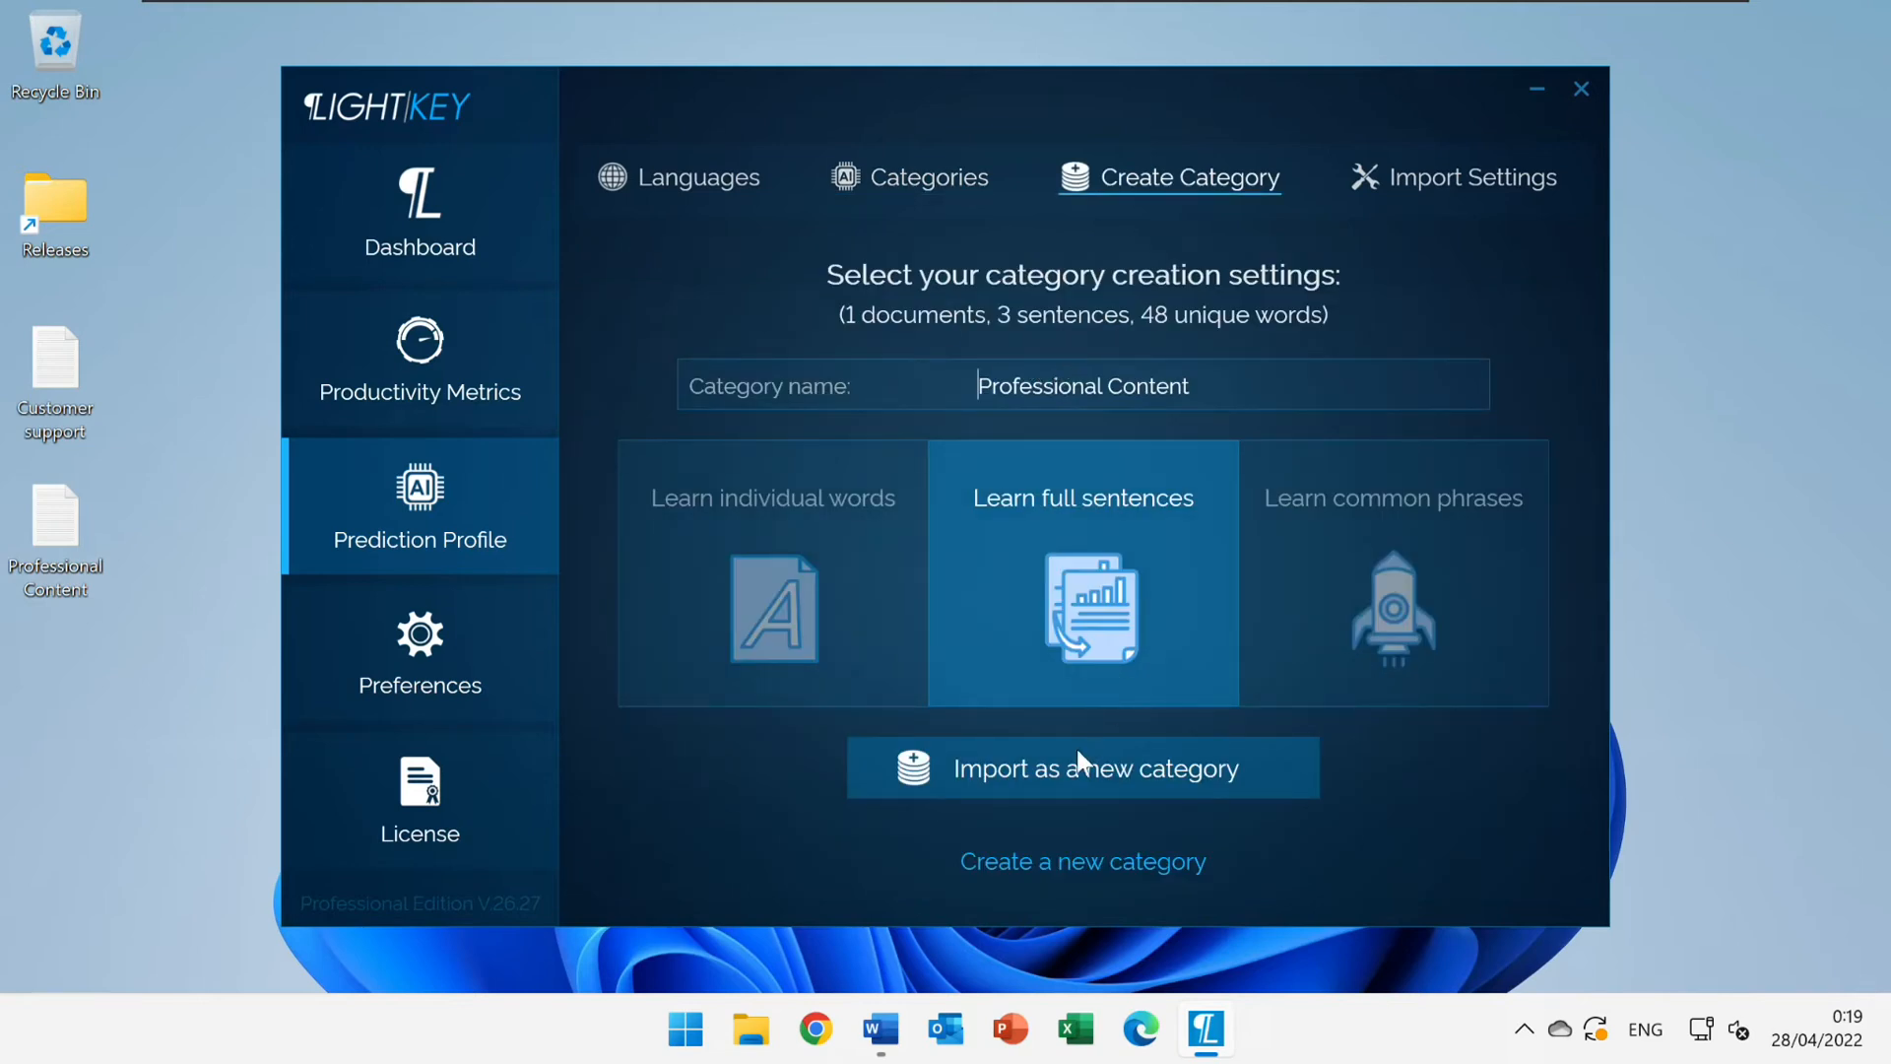
left_click(910, 178)
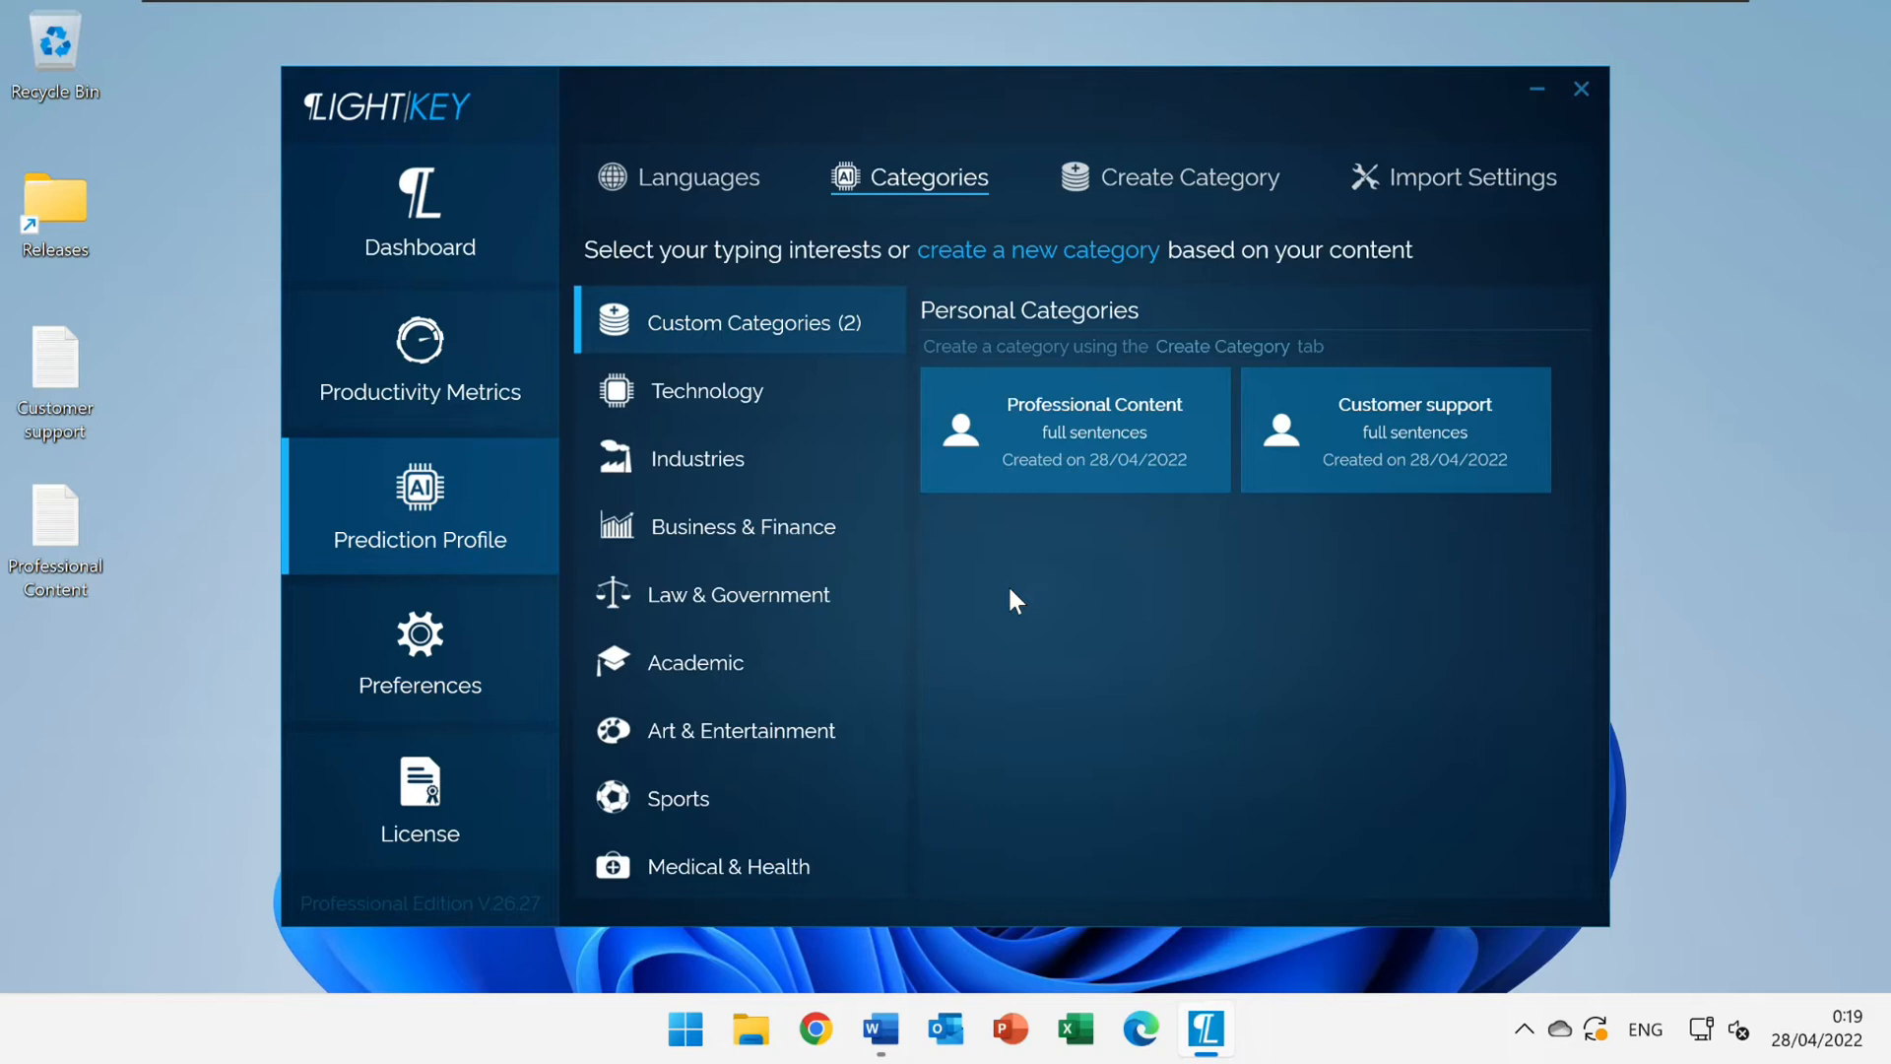
mouse_move(1830, 942)
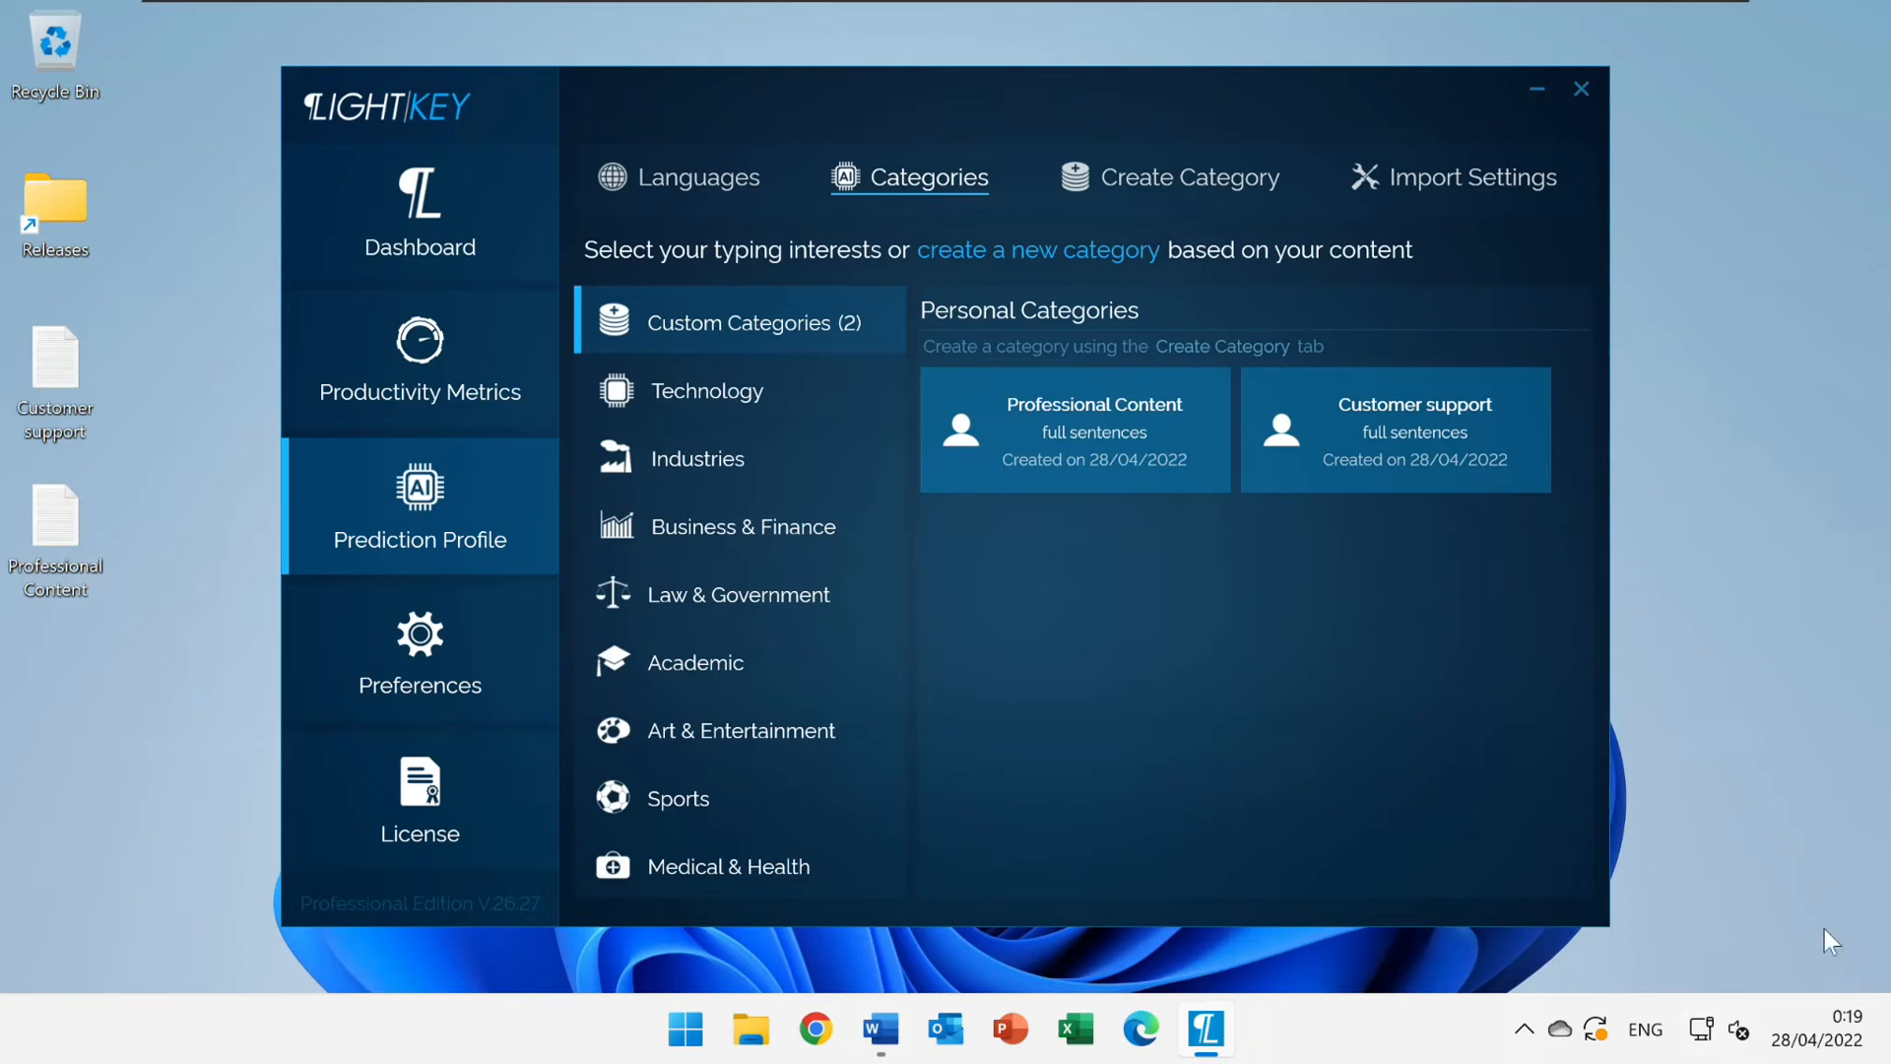
mouse_move(1300, 741)
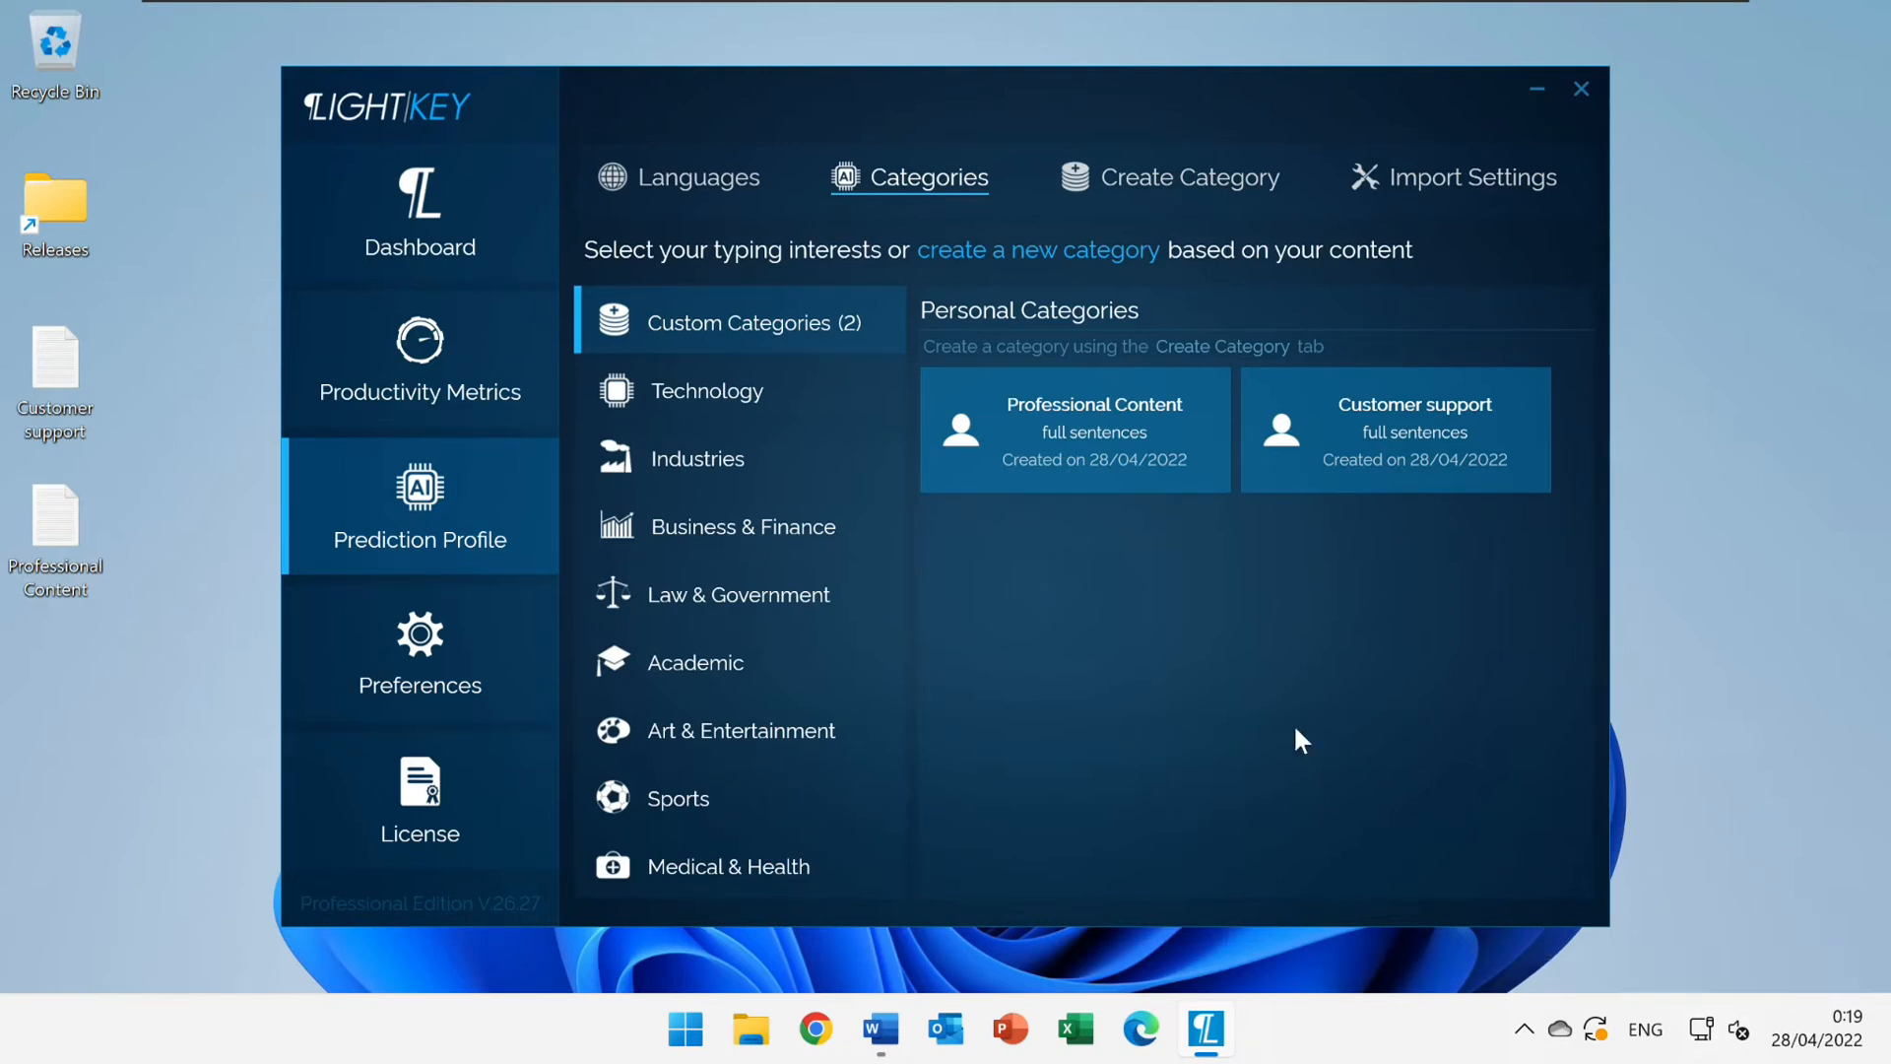
Clear the Word document and write 'We conducted our audits in accordance with the standards of the Public Company...' via prediction
left_click(878, 1029)
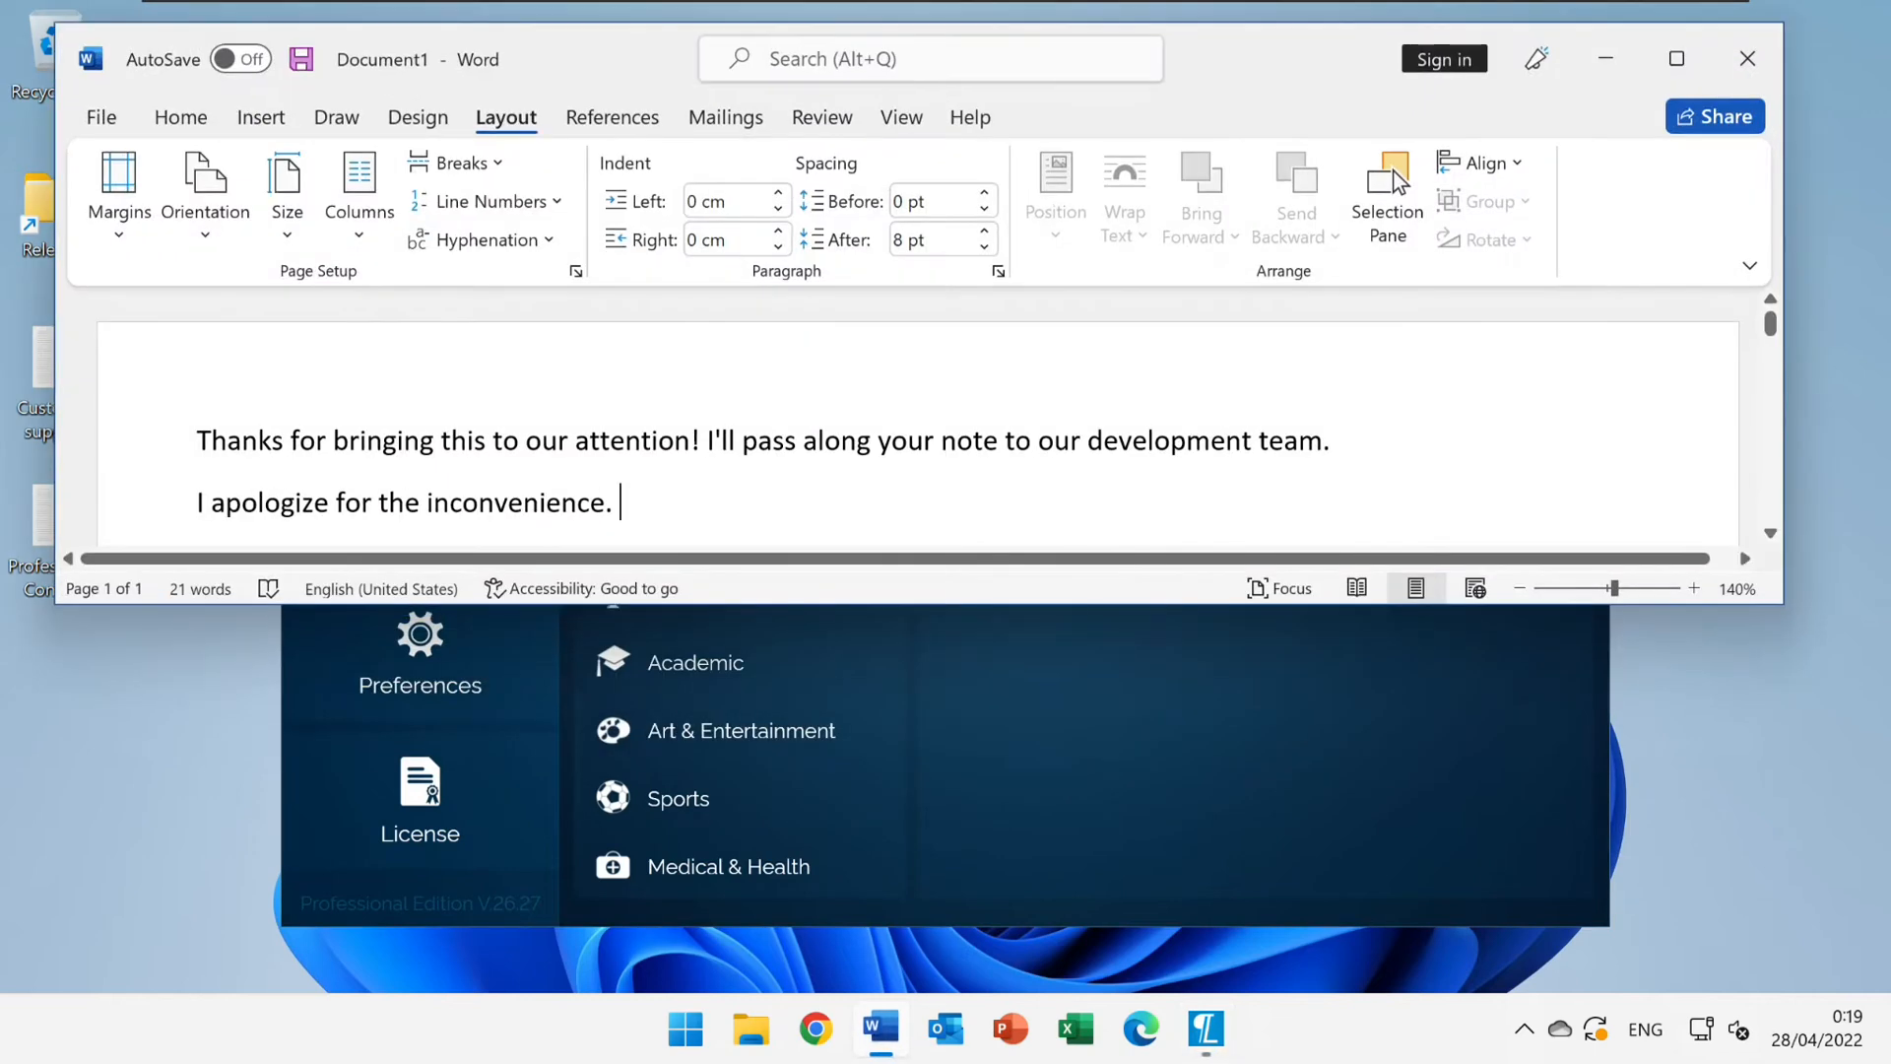
key("ctrl+a")
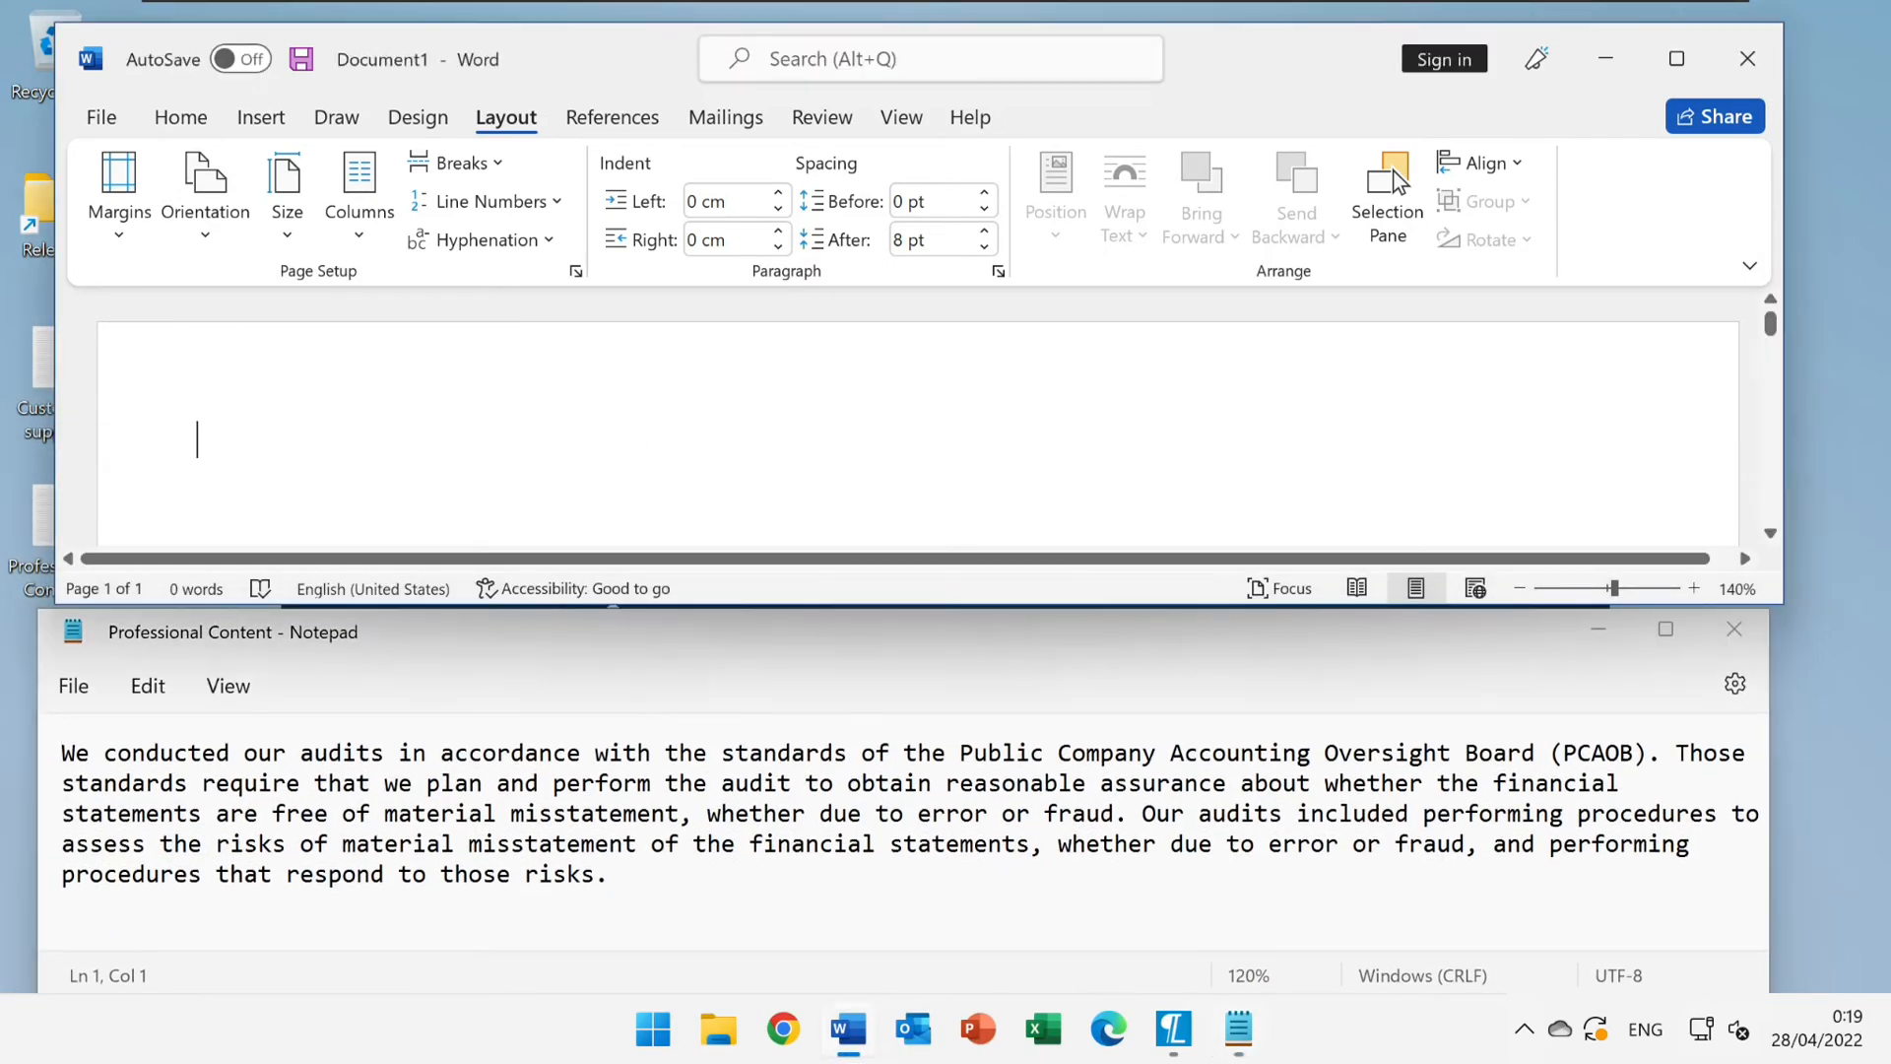
type("W")
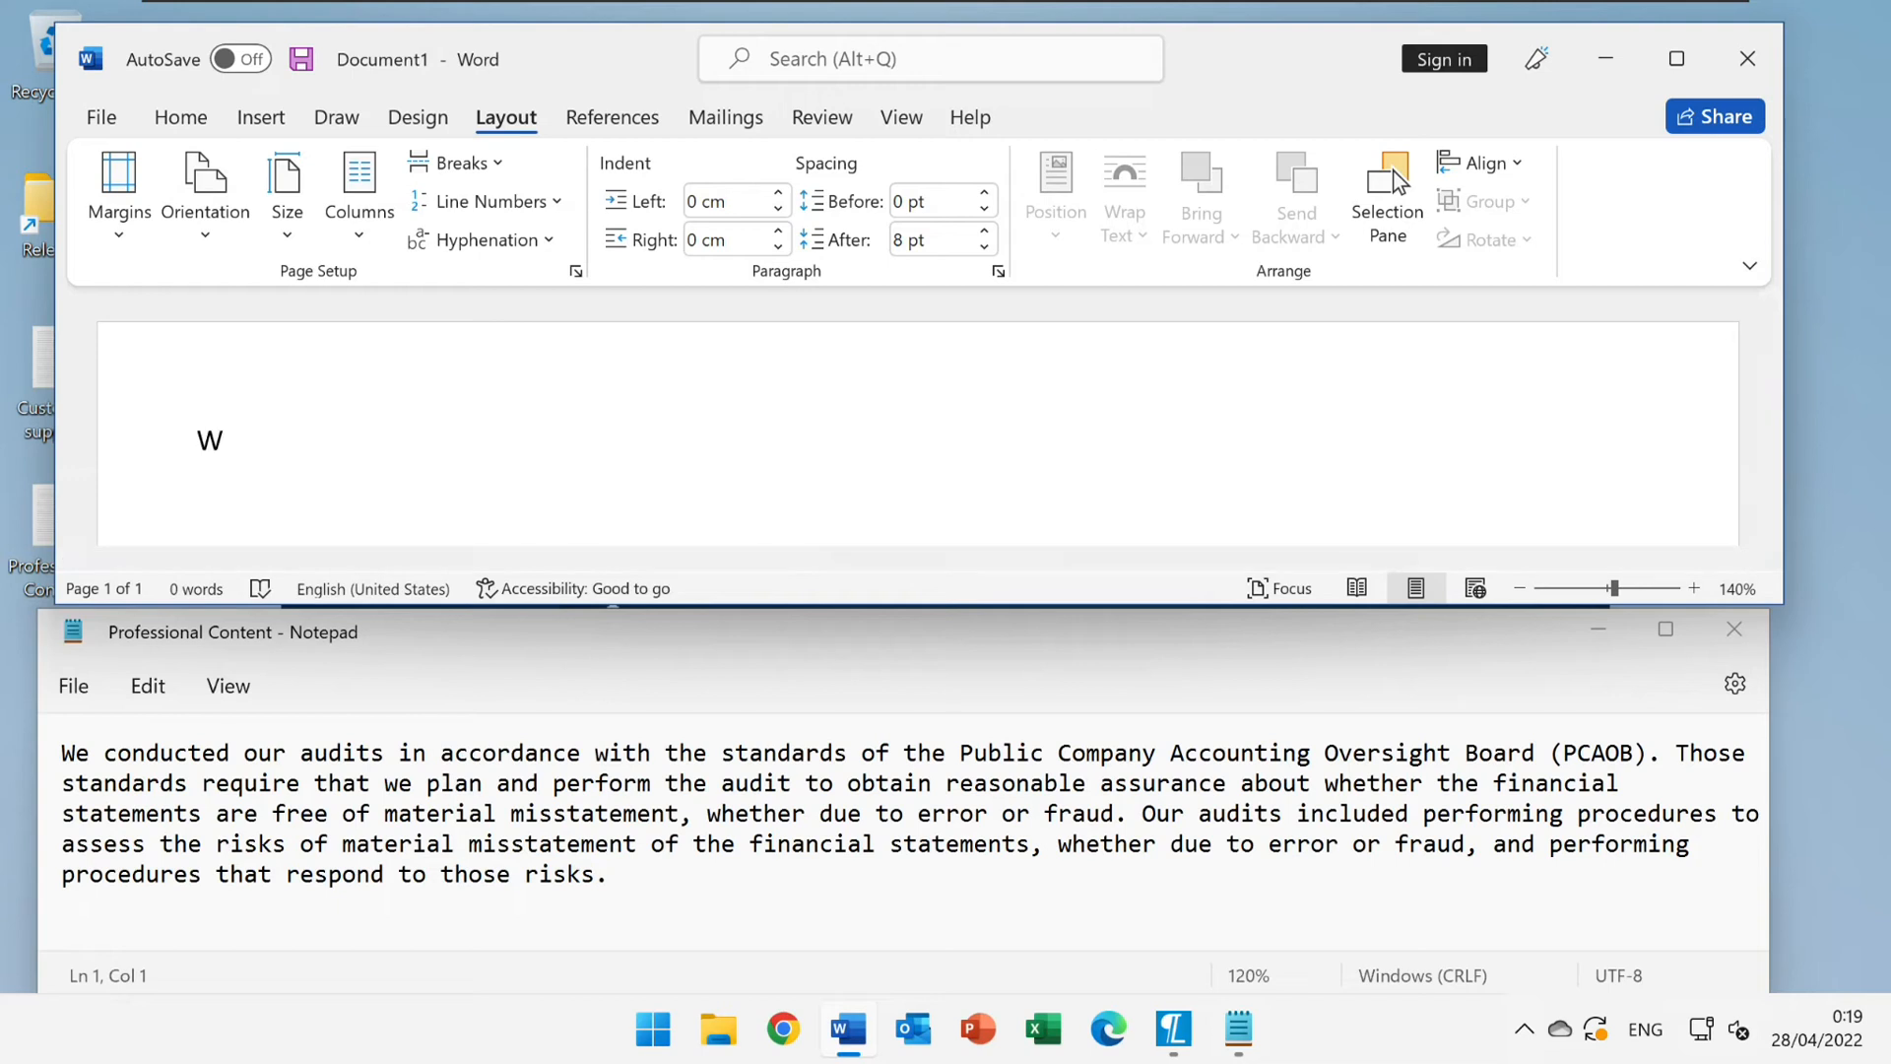
type("We conducted our audits in accordance with the standards of the Public Company Accounting Oversight Board (PCAOB).")
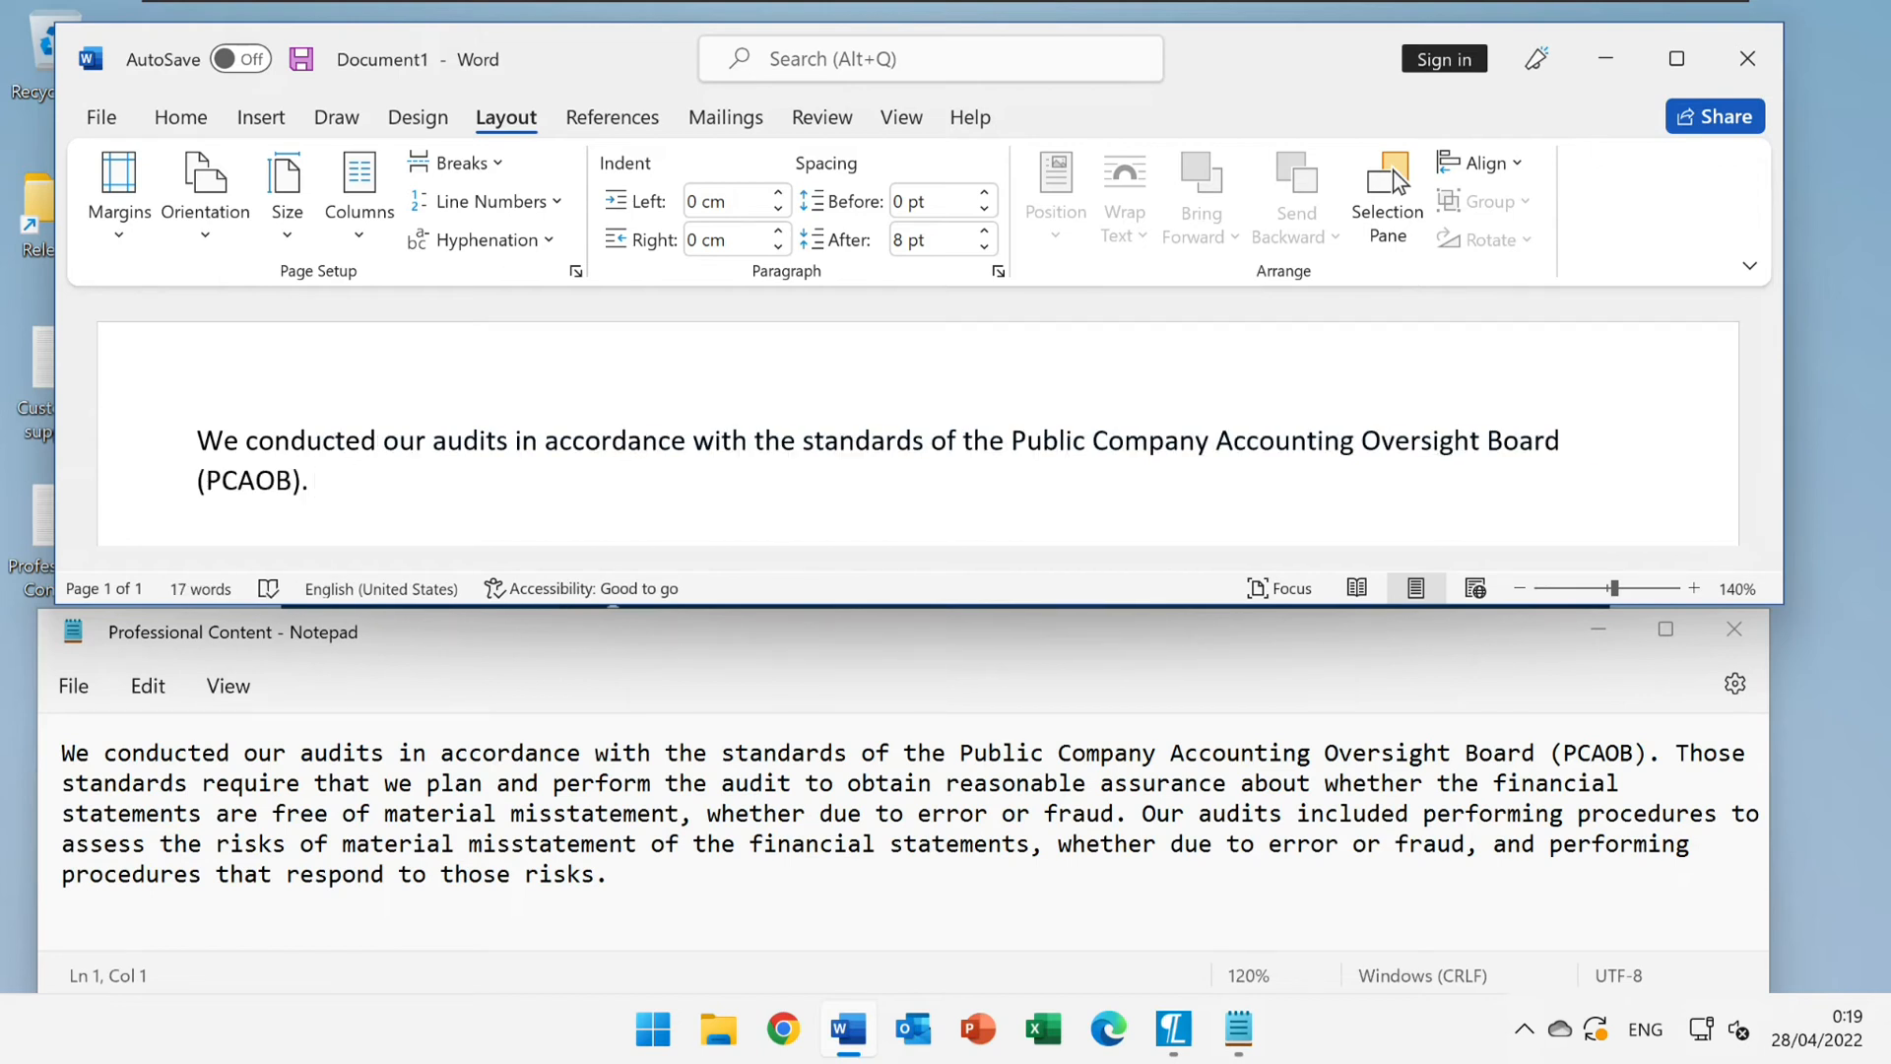
Continue with 'Those standards require that we plan and perform the audit to obtain reasonable assurance...' via prediction
type("Those")
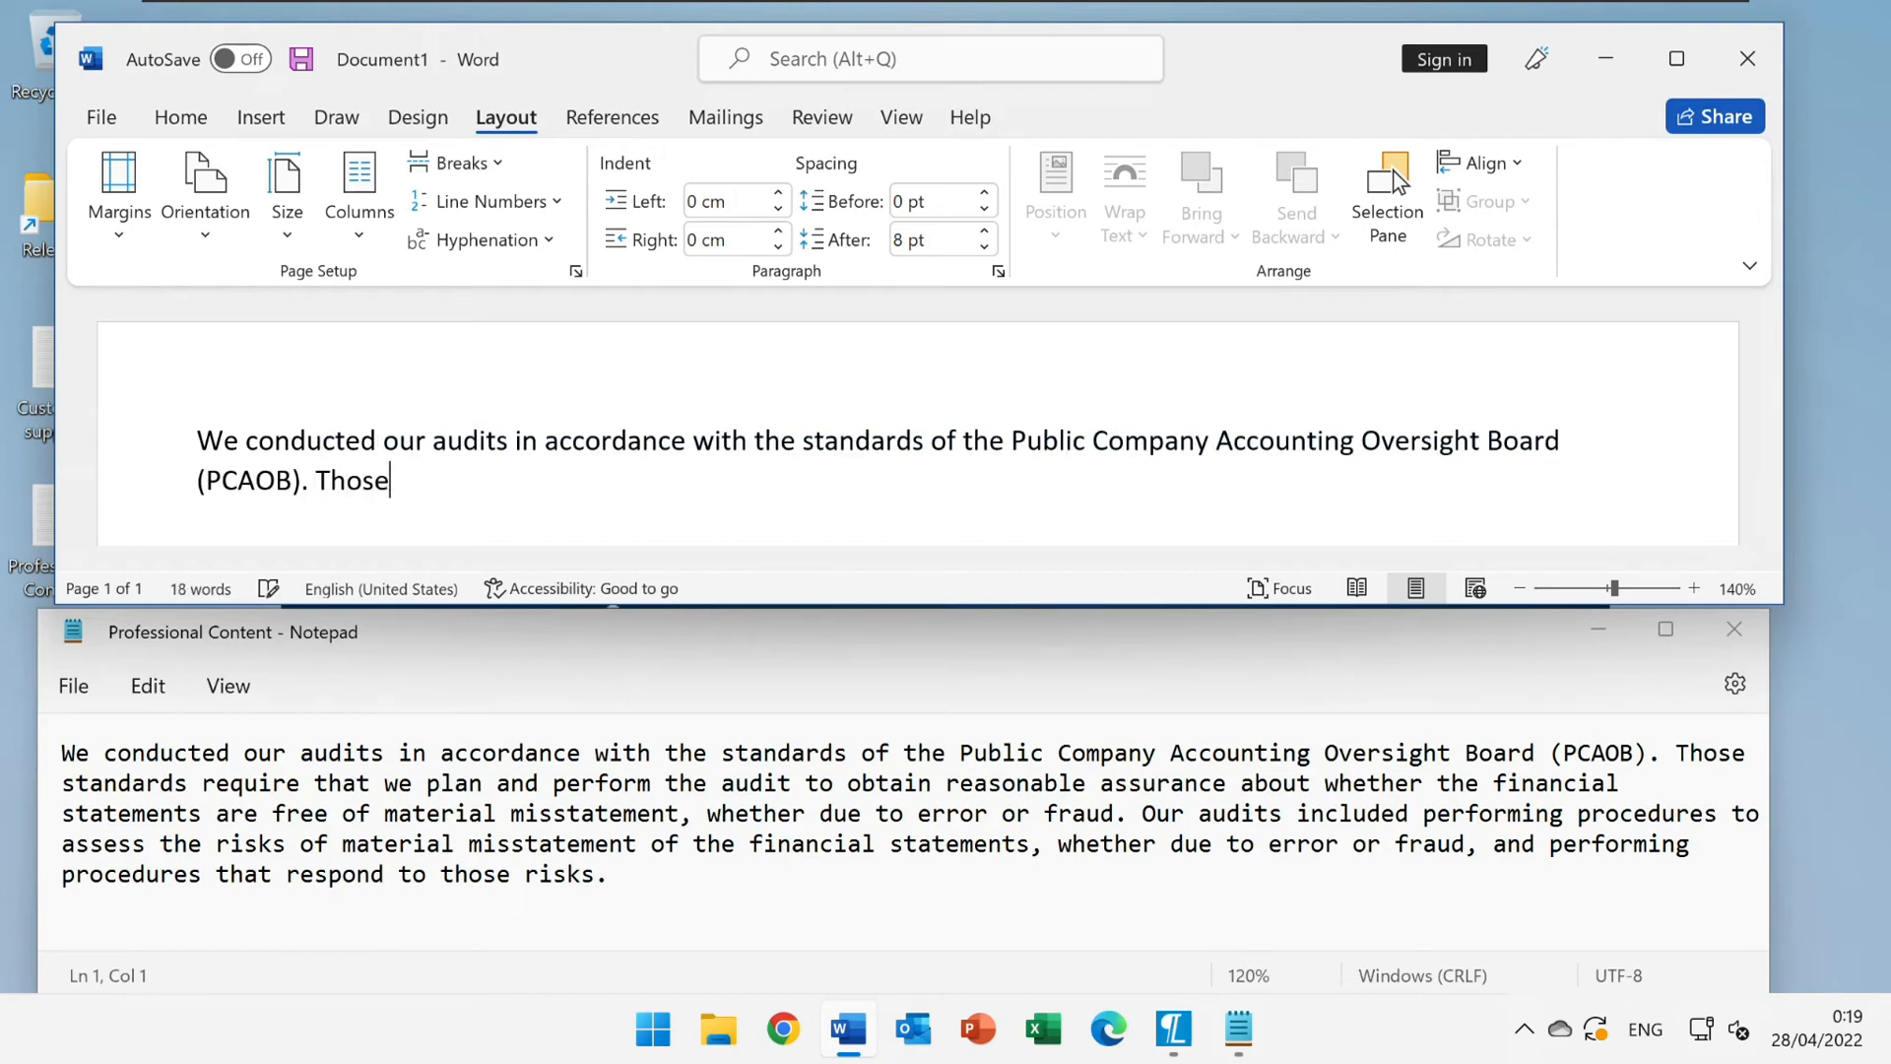
type("stan")
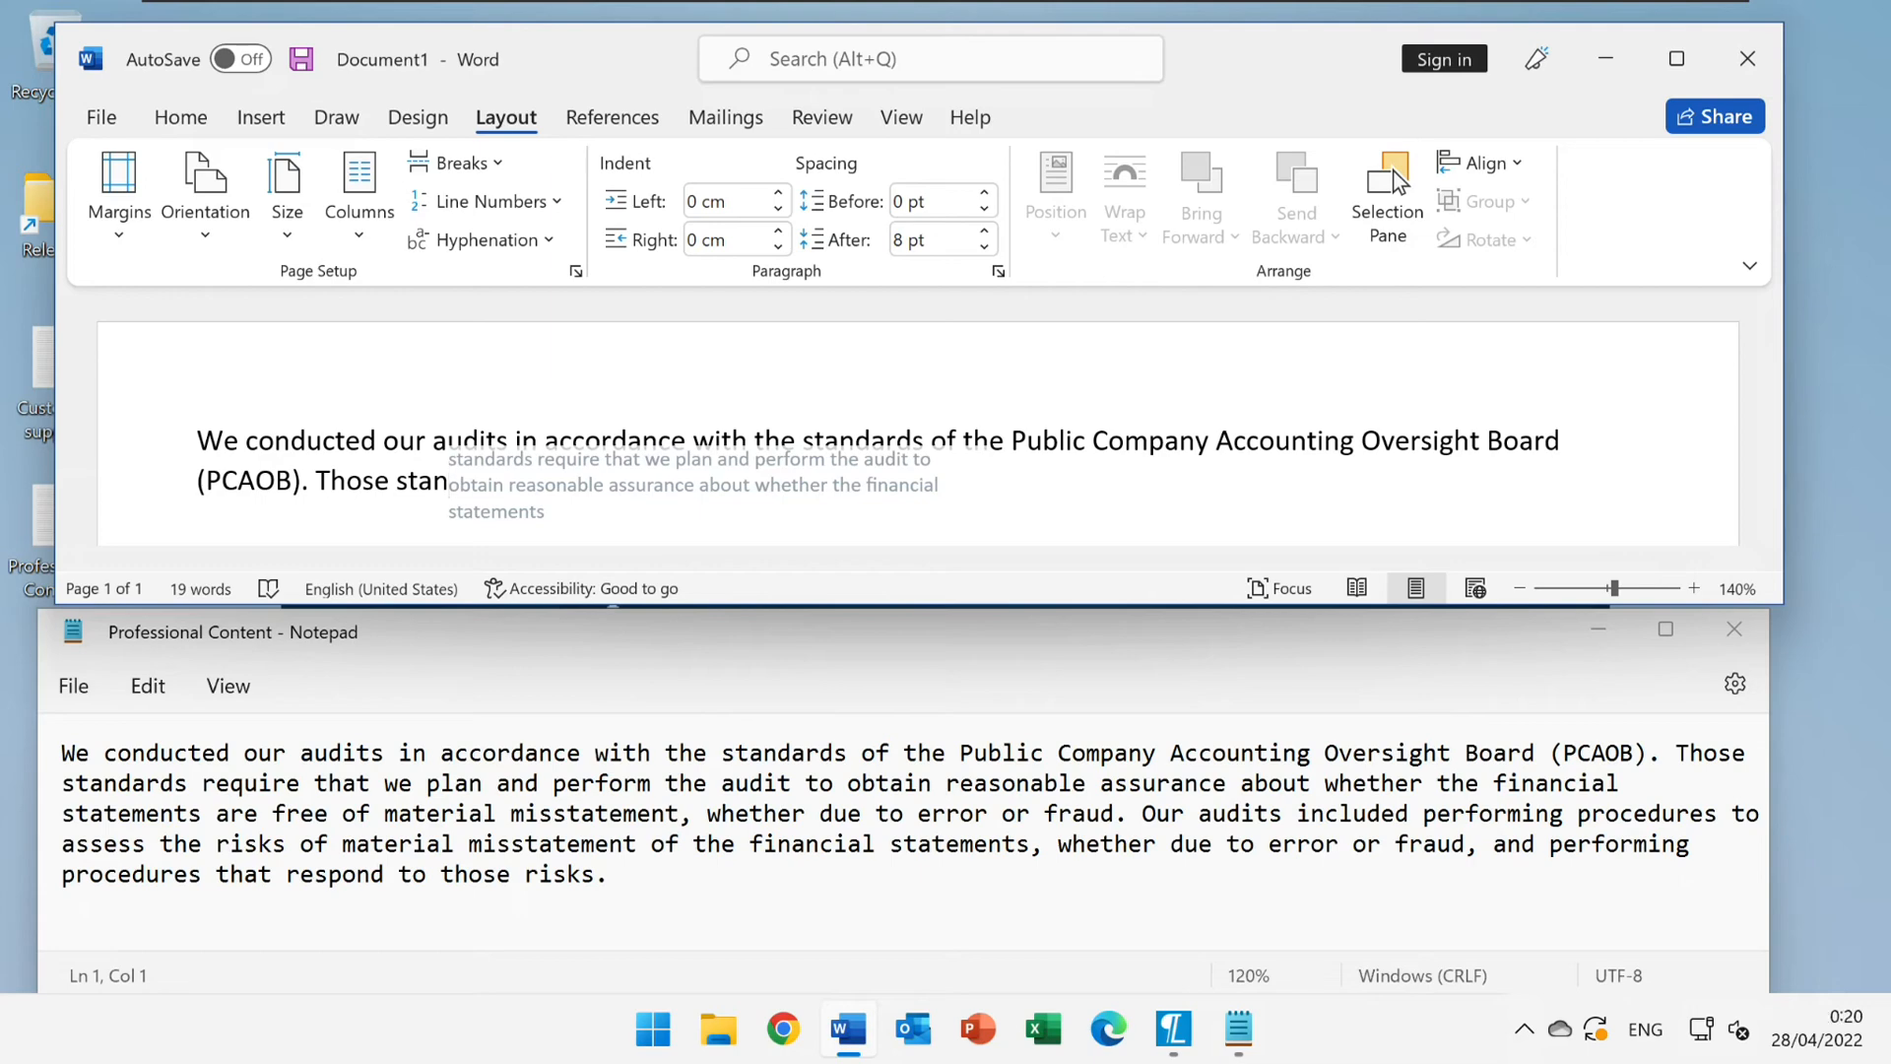
type("standards require that we plan and perform the audit to obtain reasonable assurance about whether the financial statements")
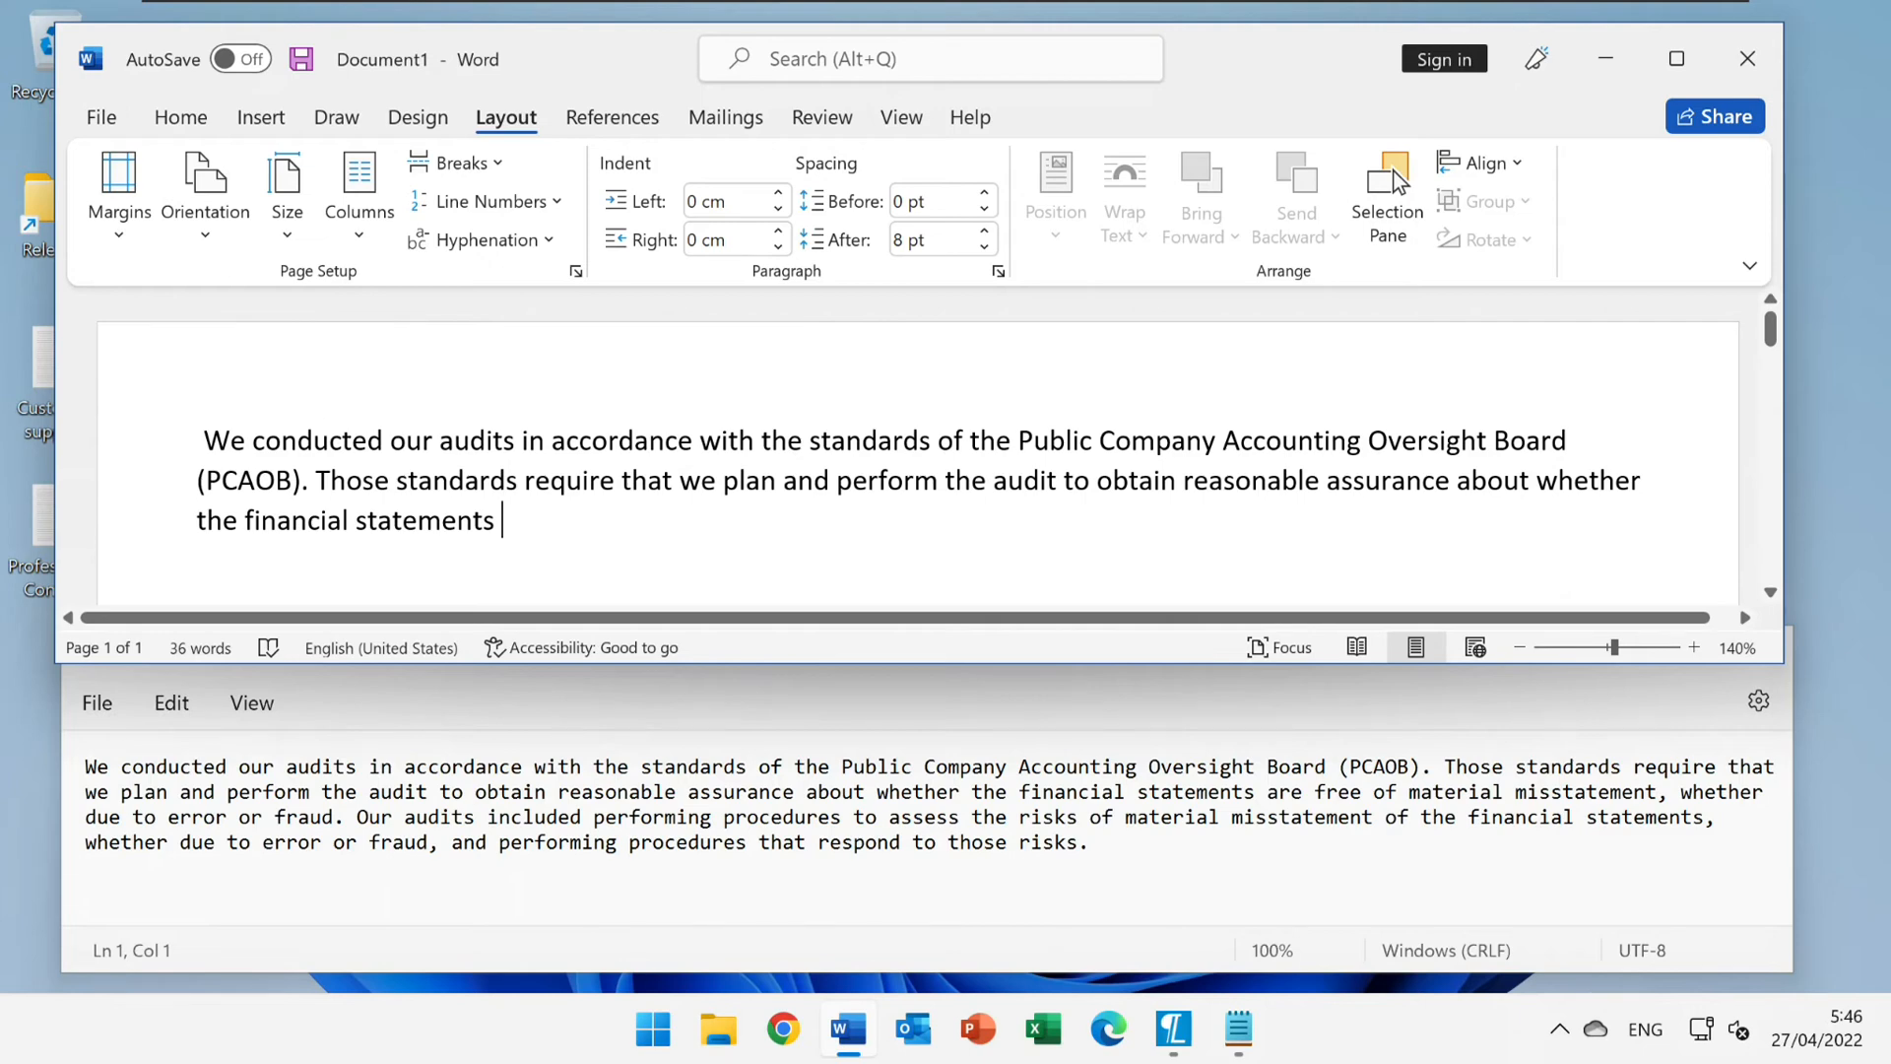
left_click(1170, 1031)
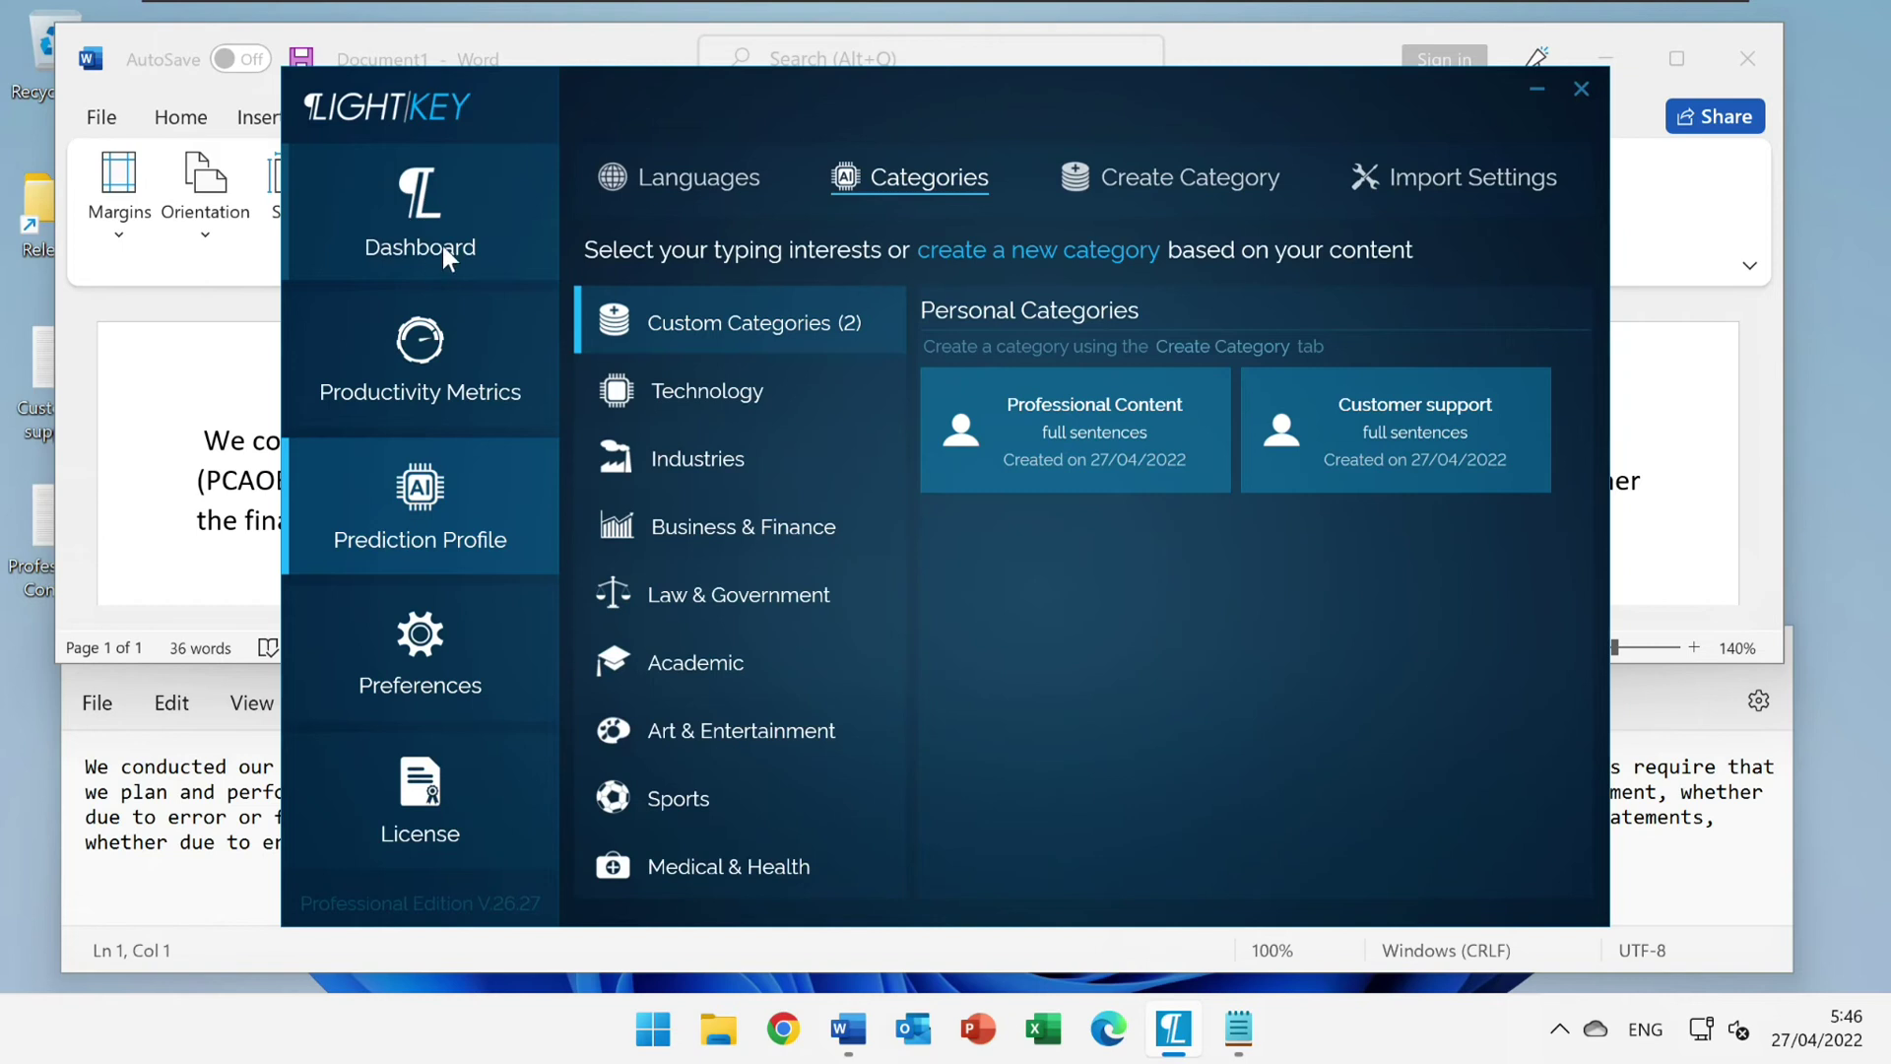
Show the Dashboard reporting 2.19 minutes saved and 336 keystrokes predicted
left_click(419, 229)
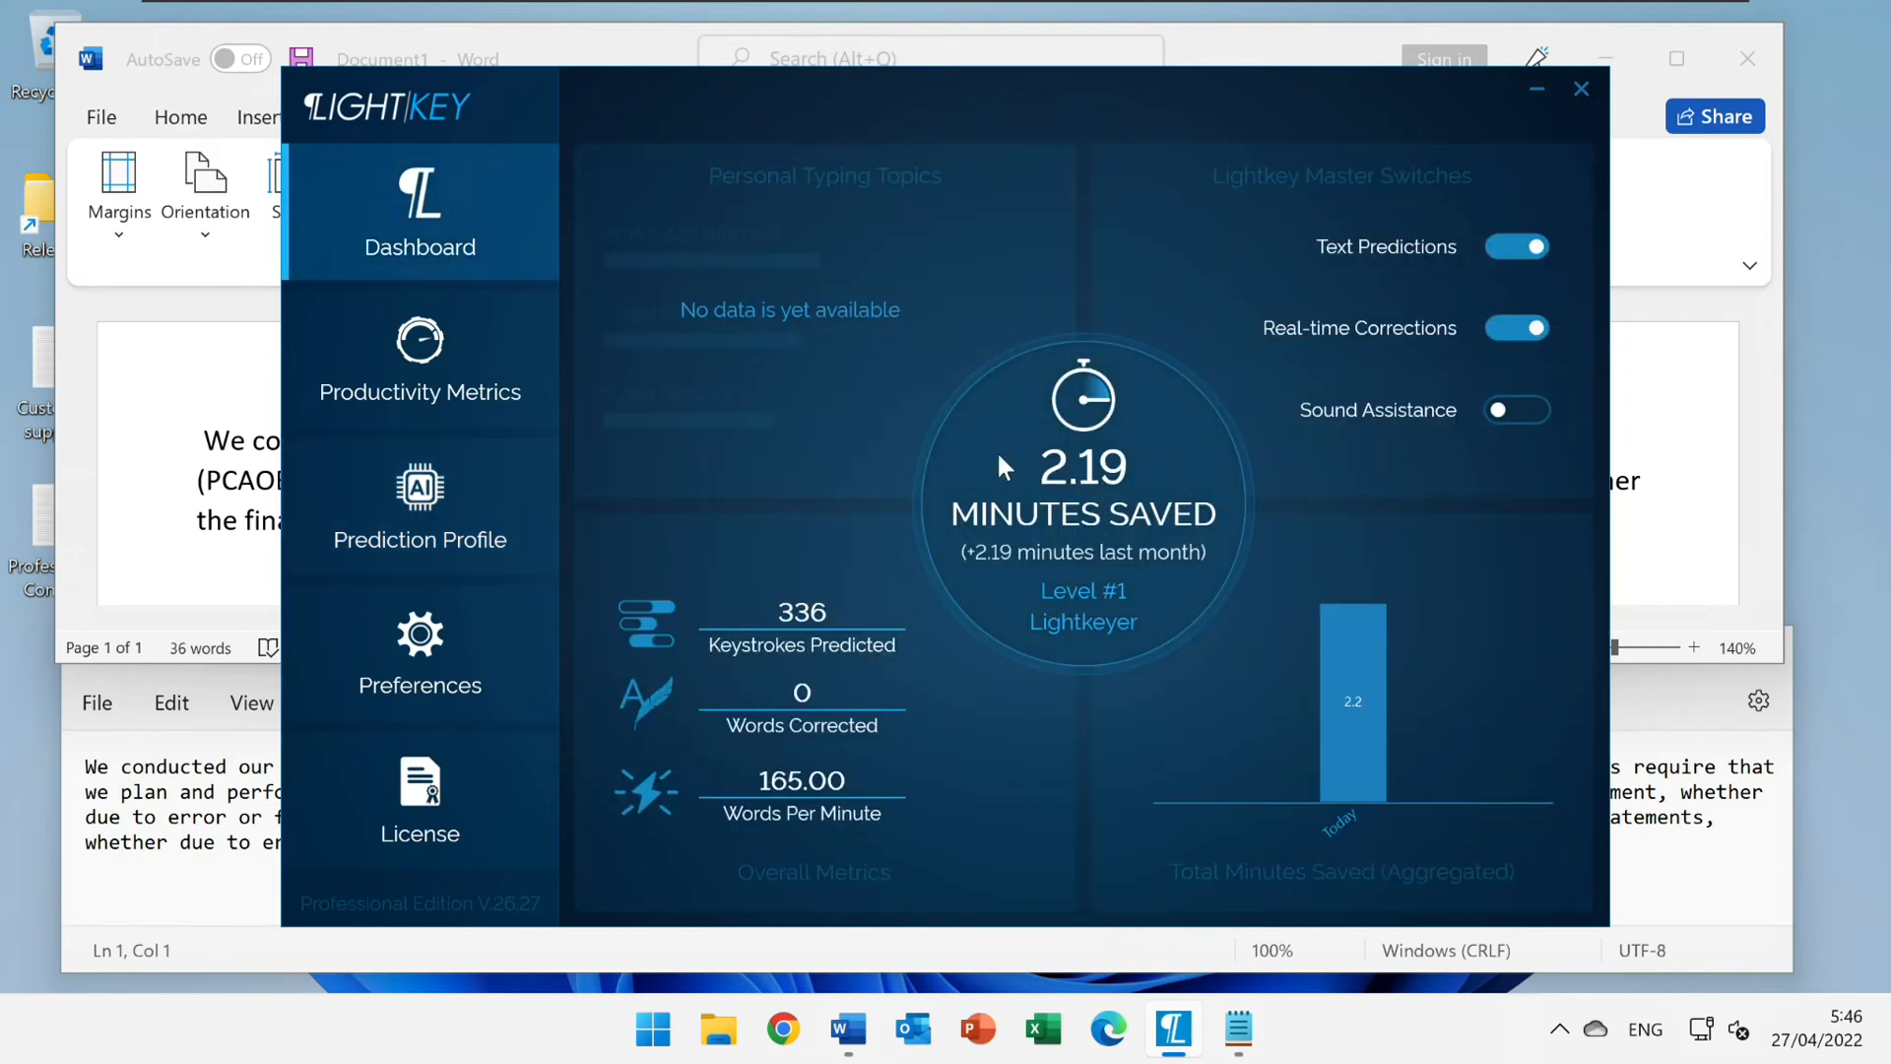
mouse_move(1107, 506)
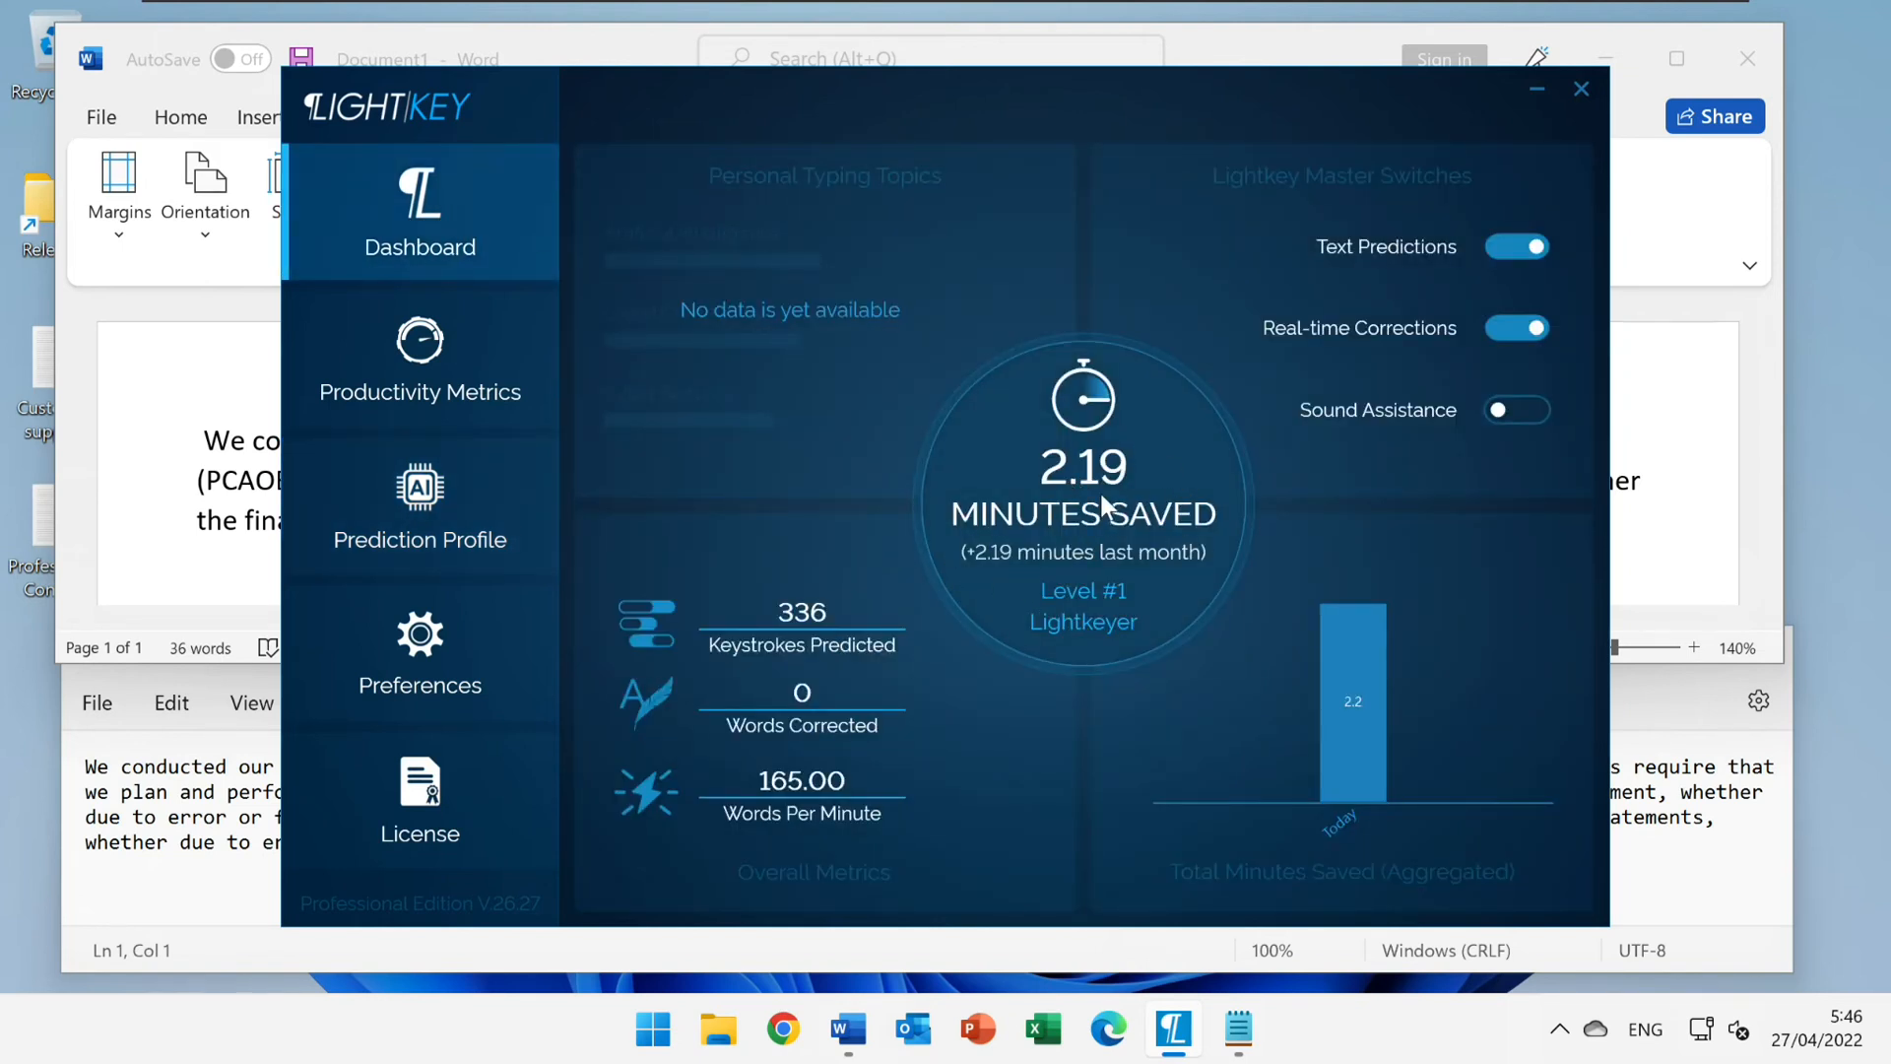